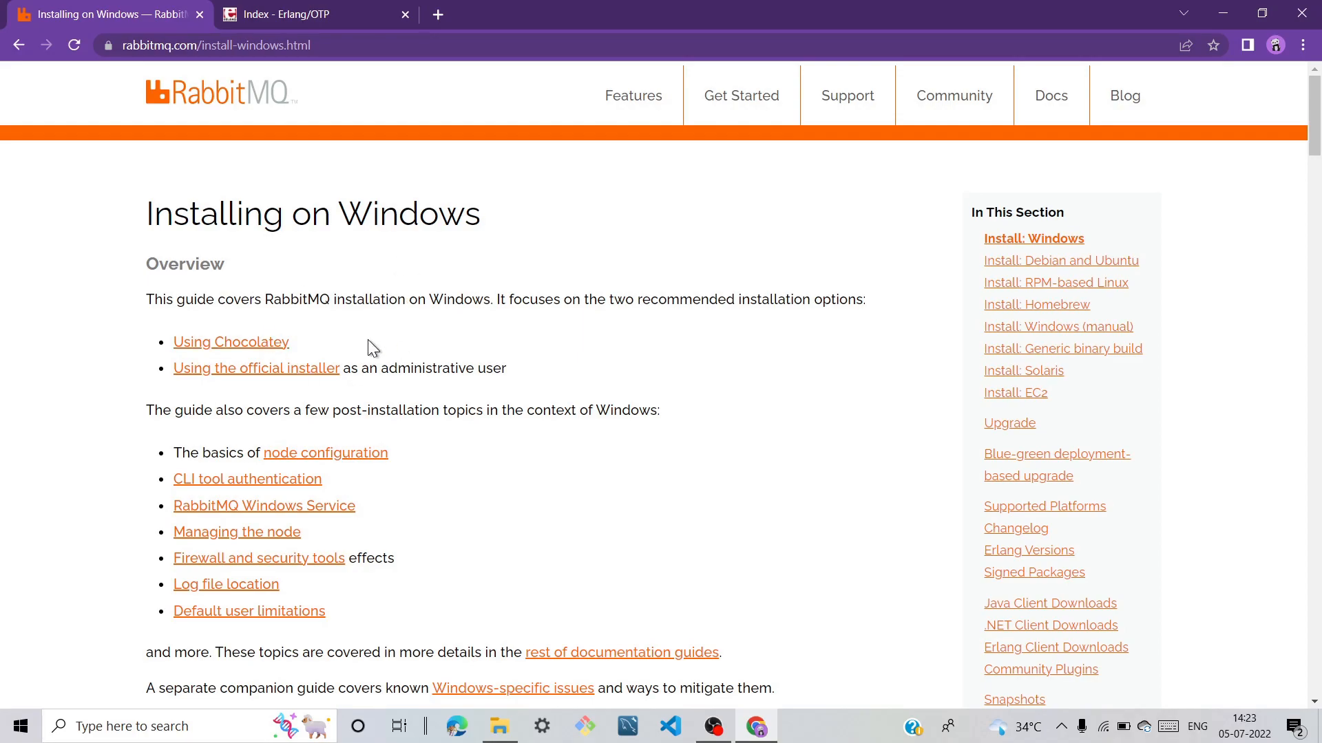
pyautogui.moveTo(236, 123)
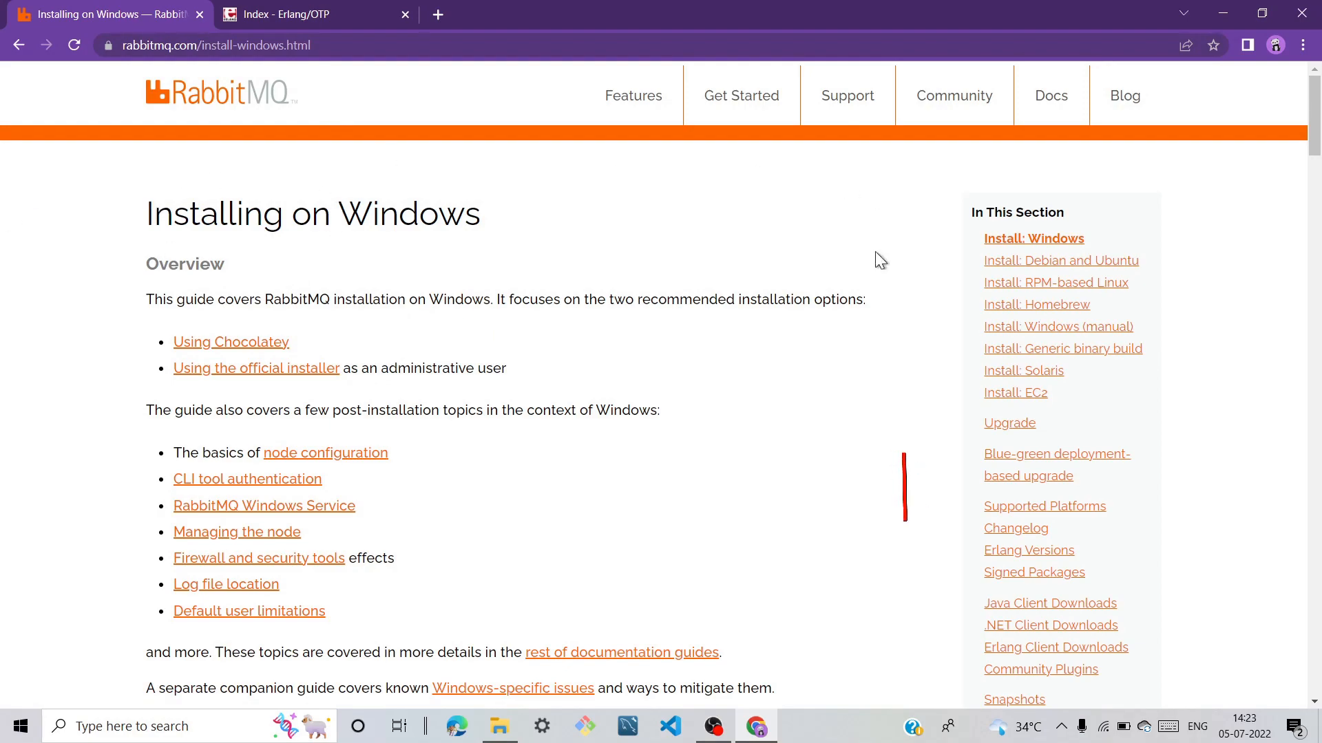
# - Scroll the Windows installation guide down to the Direct Downloads link rabbitmq-server-3.10.5.exe
pyautogui.scroll(-3)
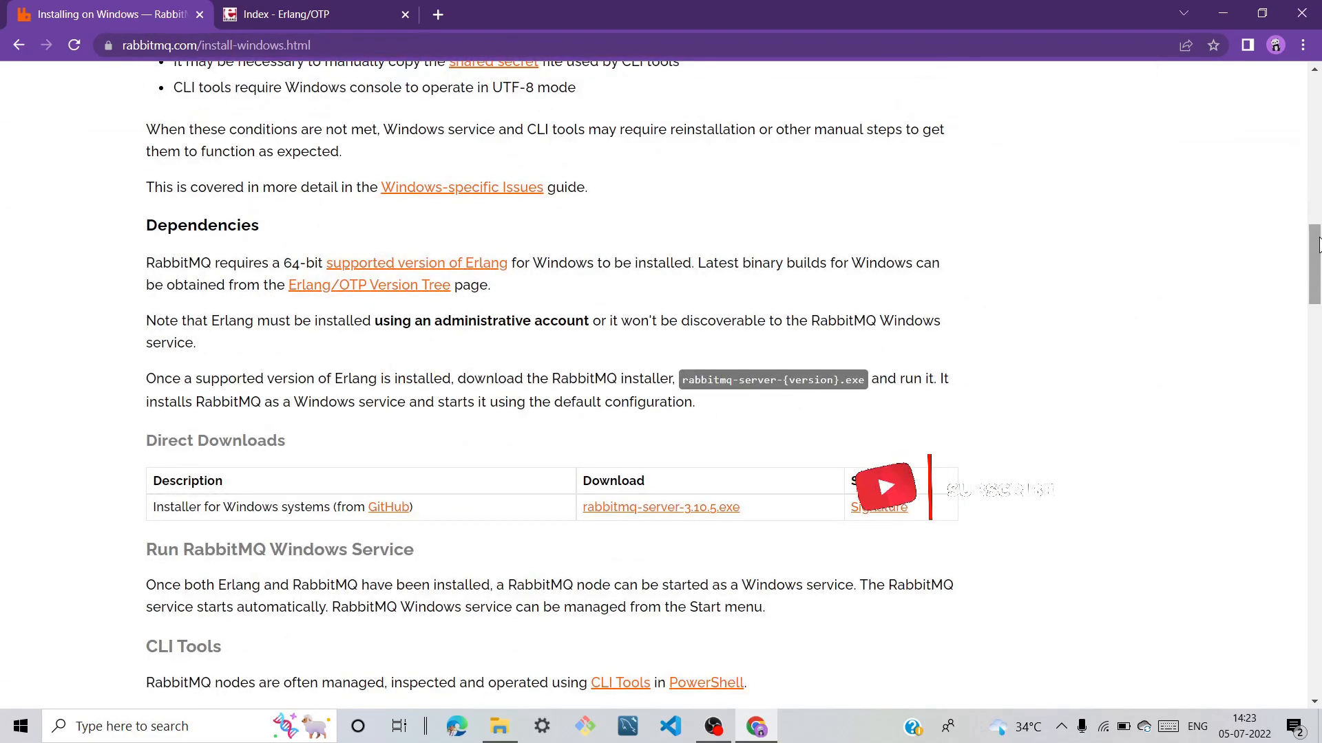
pyautogui.scroll(-3)
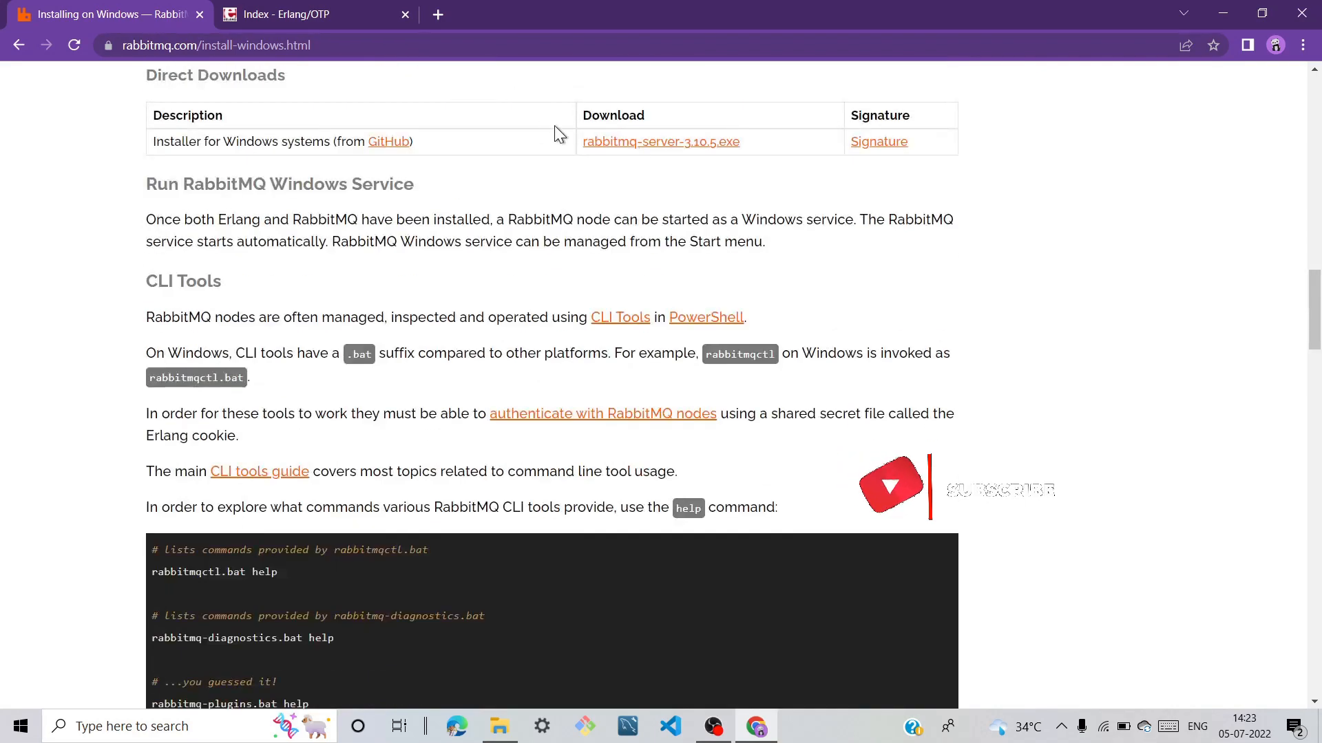
pyautogui.moveTo(660, 142)
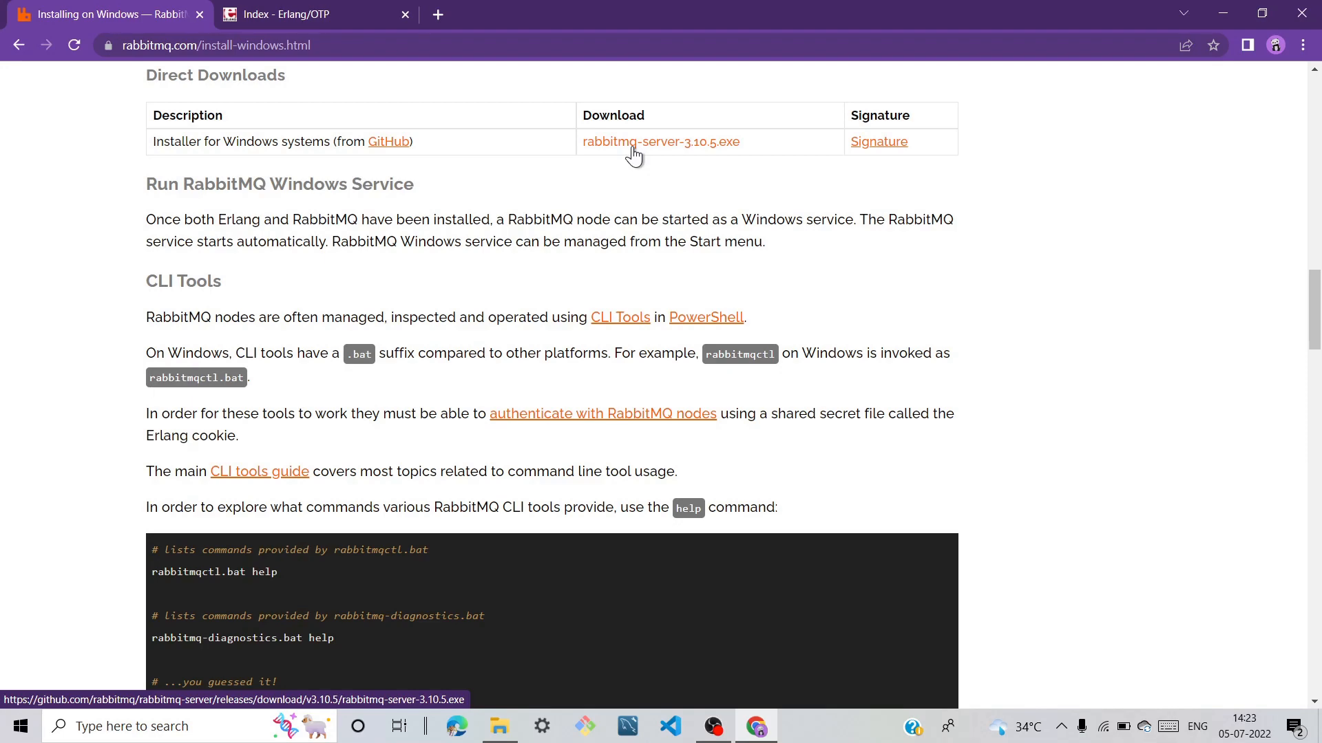
# - On the Erlang.org tab, download the 64-bit Windows installer for Erlang/OTP 25.0.2
pyautogui.click(316, 15)
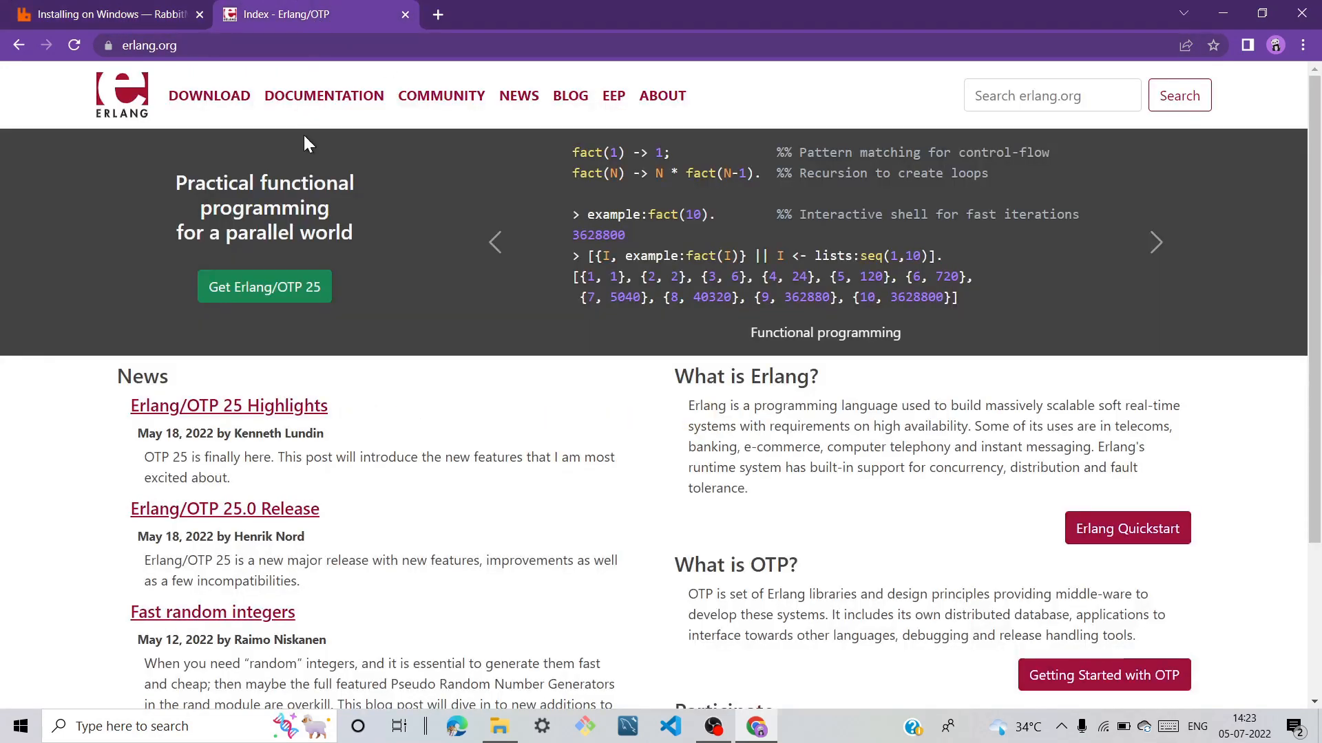
pyautogui.moveTo(209, 95)
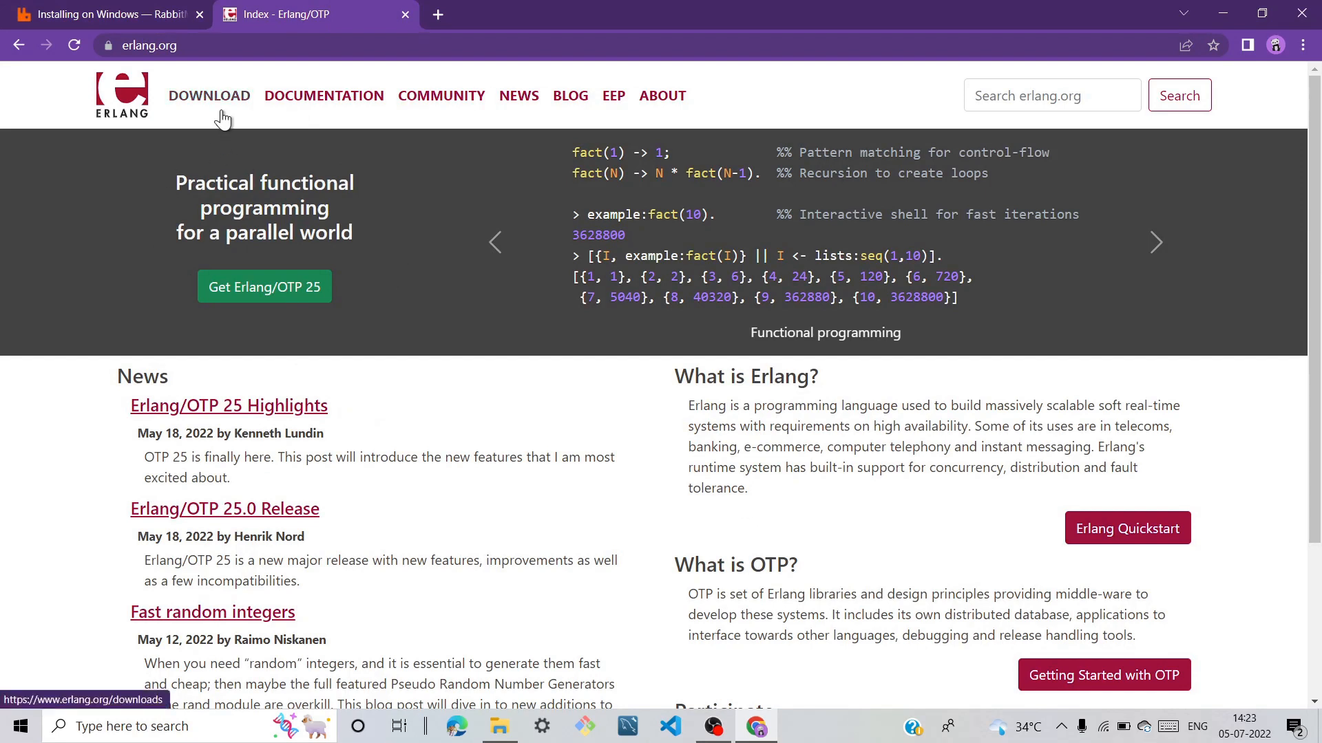
pyautogui.moveTo(172, 64)
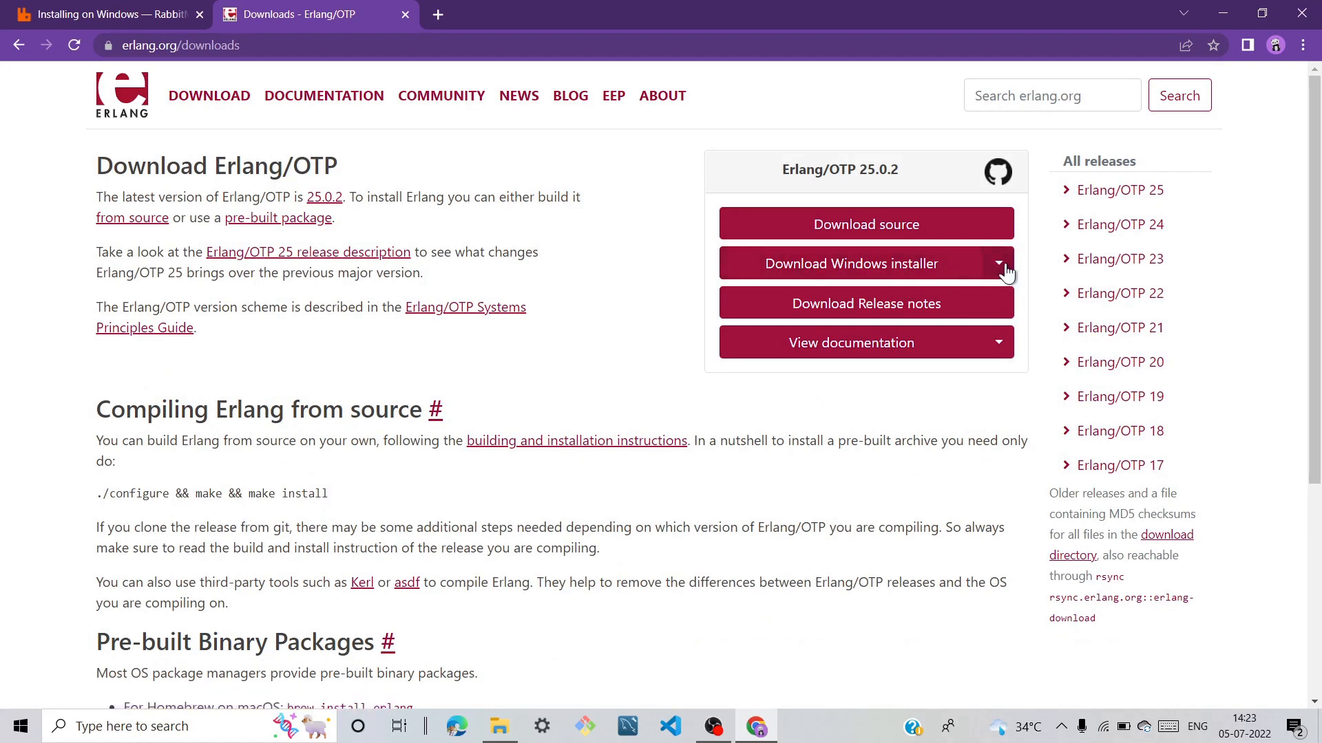
pyautogui.click(999, 263)
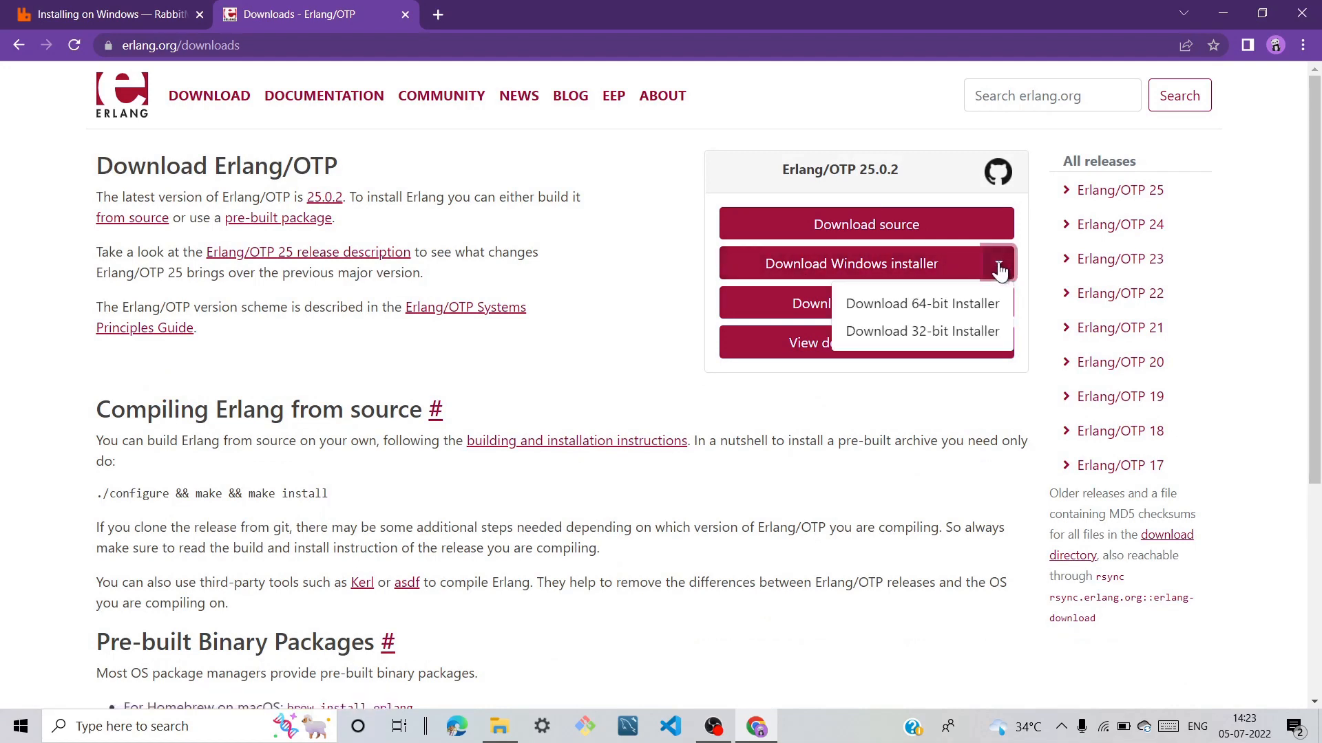
pyautogui.moveTo(922, 304)
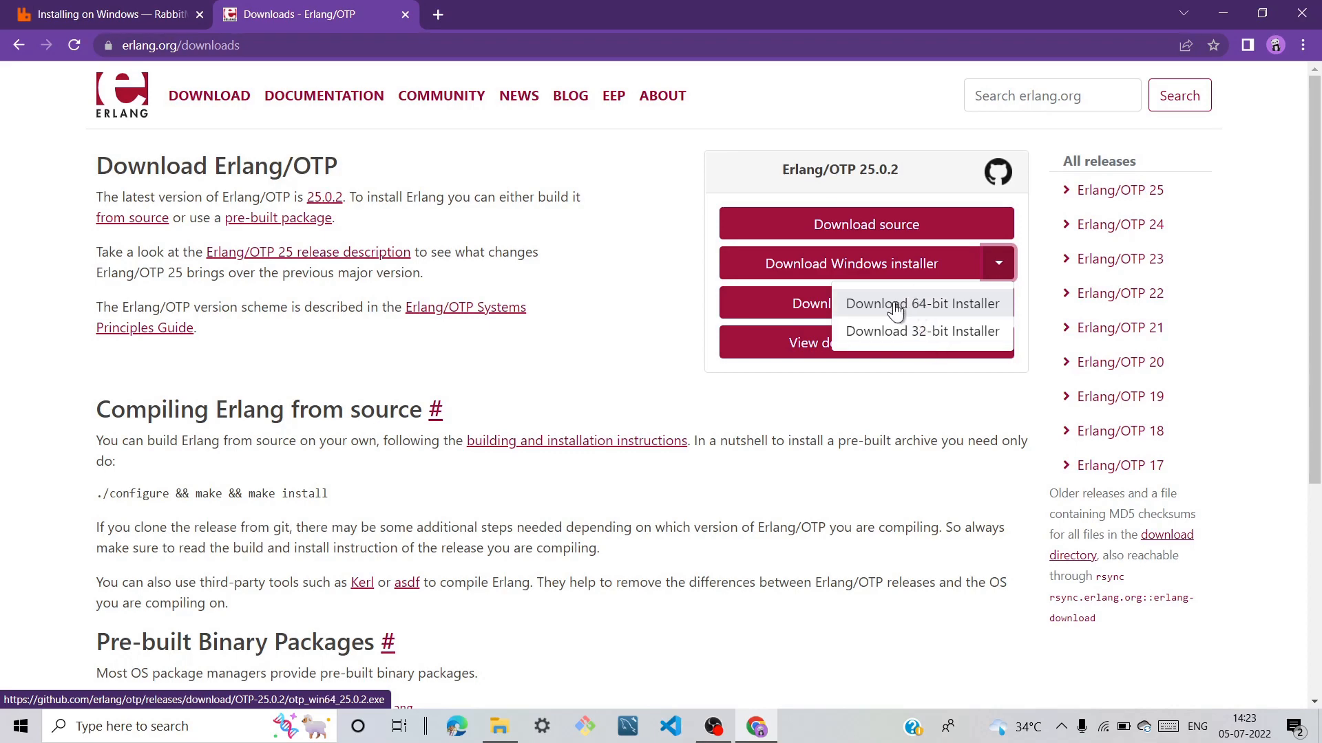
pyautogui.click(921, 304)
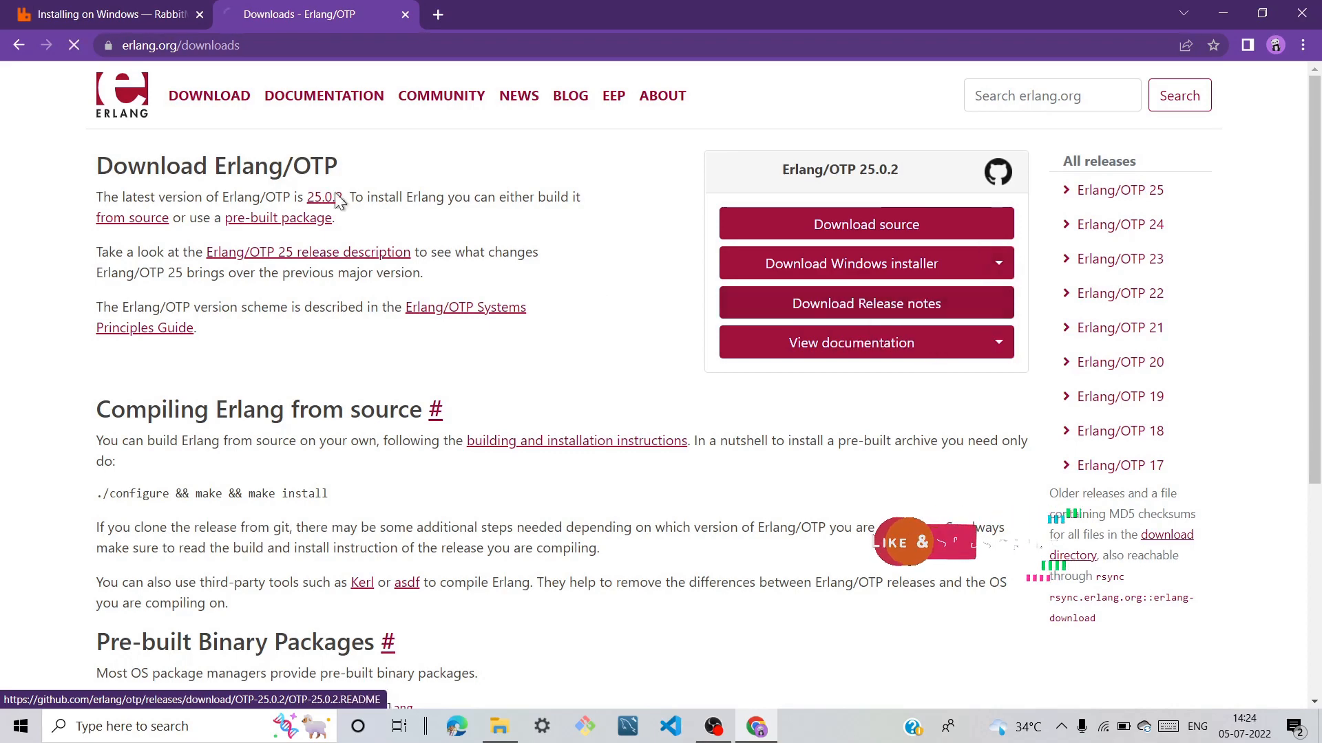
# - Download rabbitmq-server-3.10.5.exe from the RabbitMQ guide, then minimize the browser
pyautogui.click(110, 14)
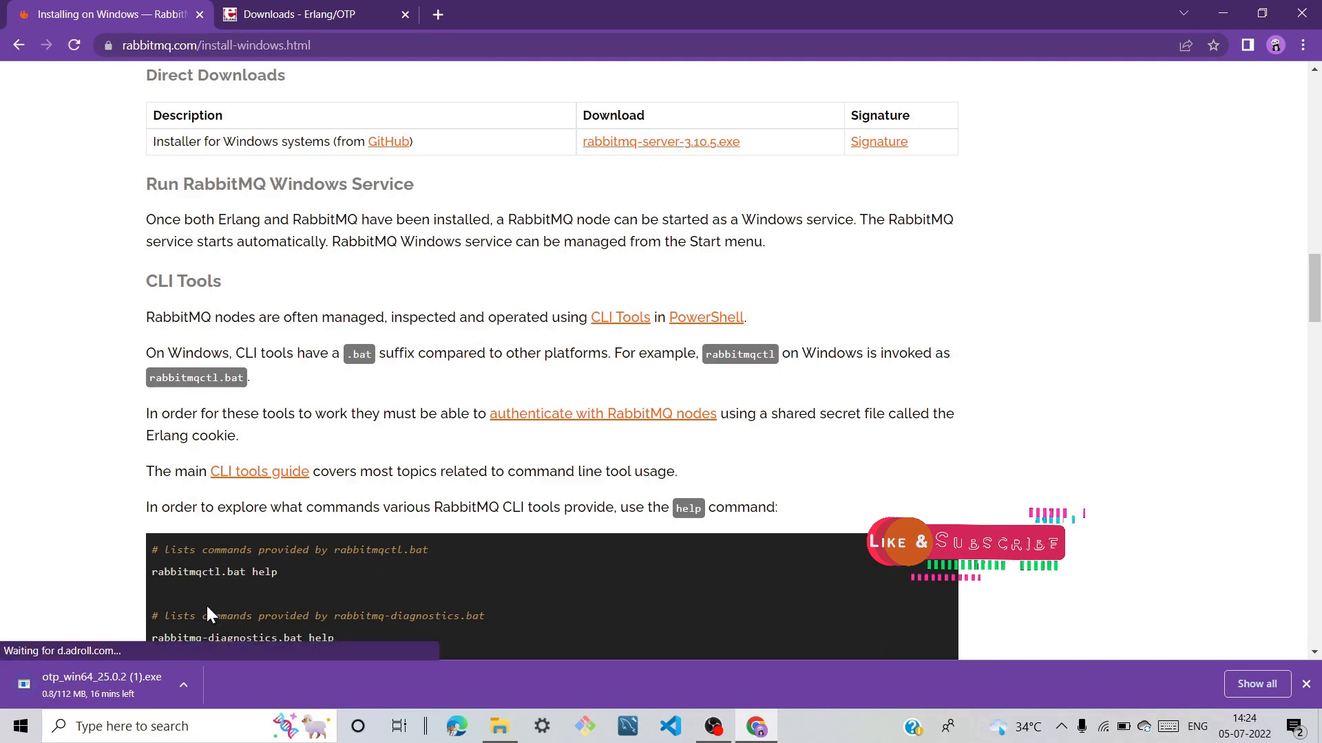
pyautogui.click(660, 142)
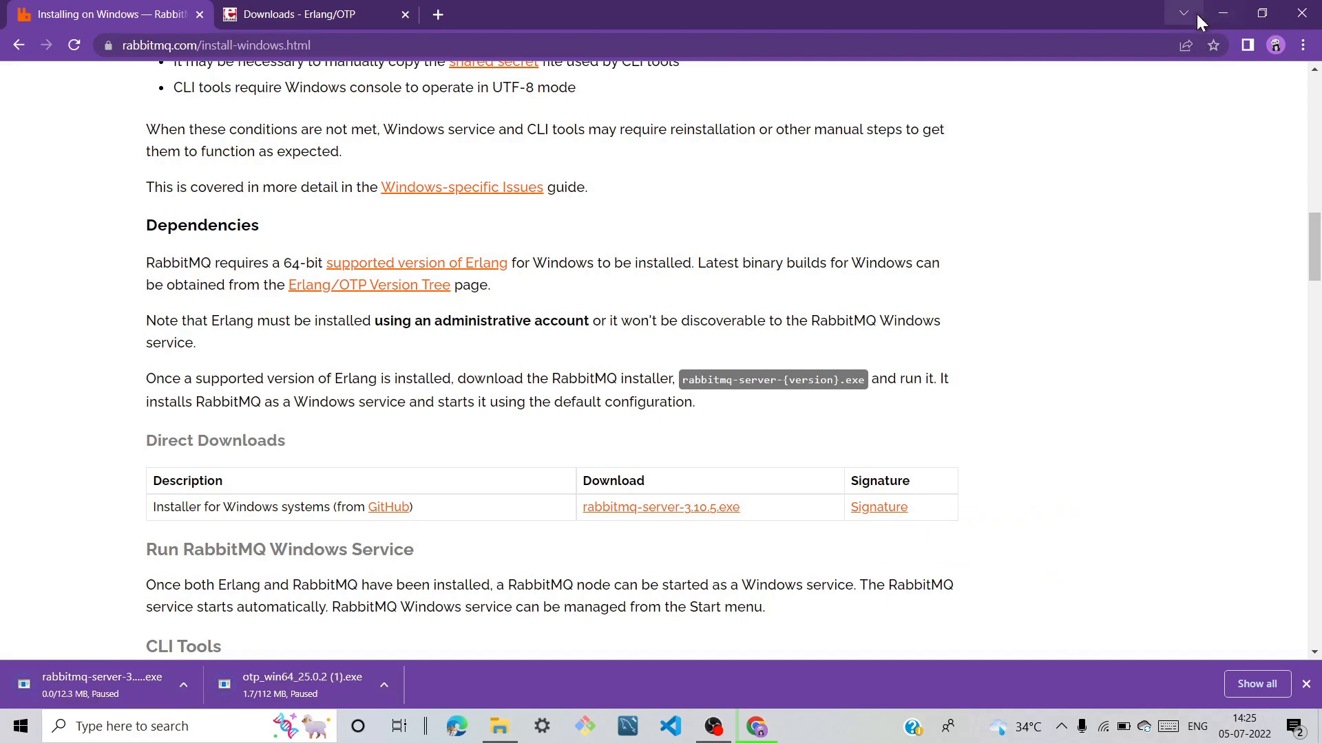
pyautogui.click(1221, 14)
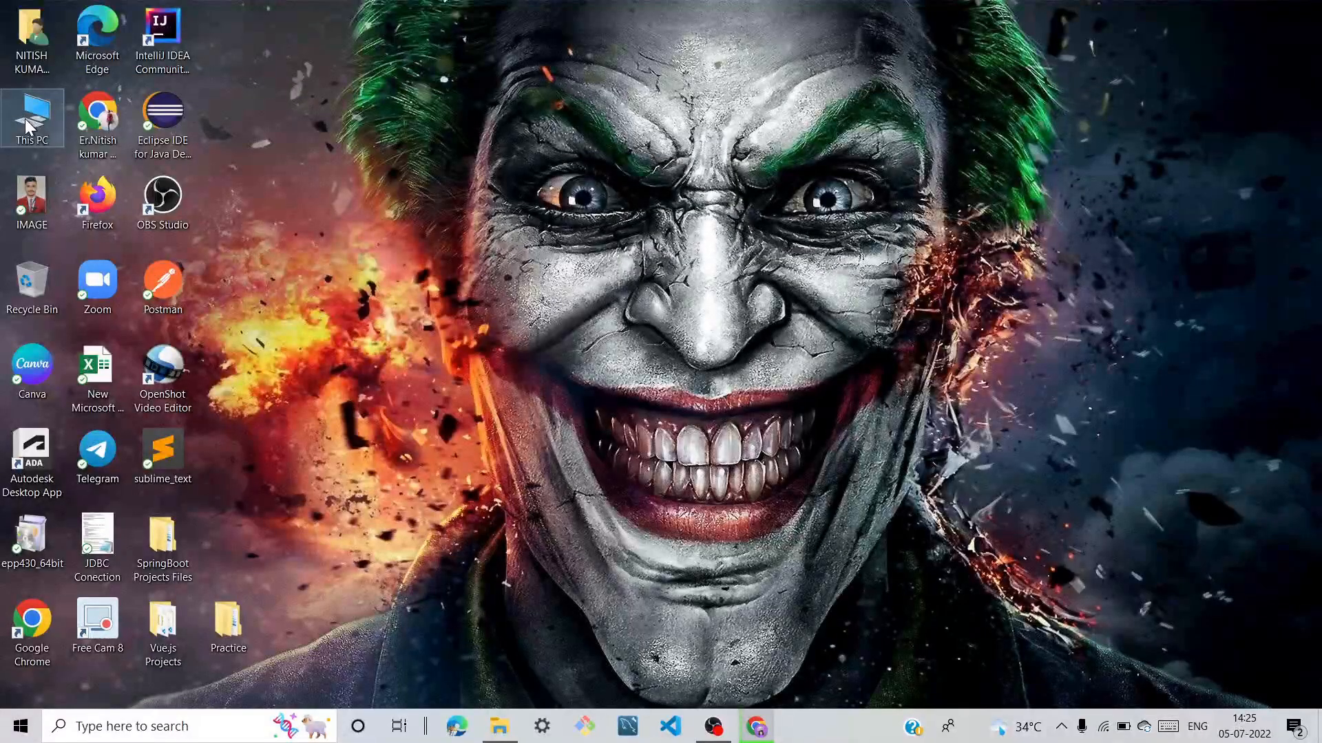
# - Launch otp_win64_25.0.2 from Downloads, keeping default components and C:\Program Files\Erlang OTP
pyautogui.doubleClick(31, 118)
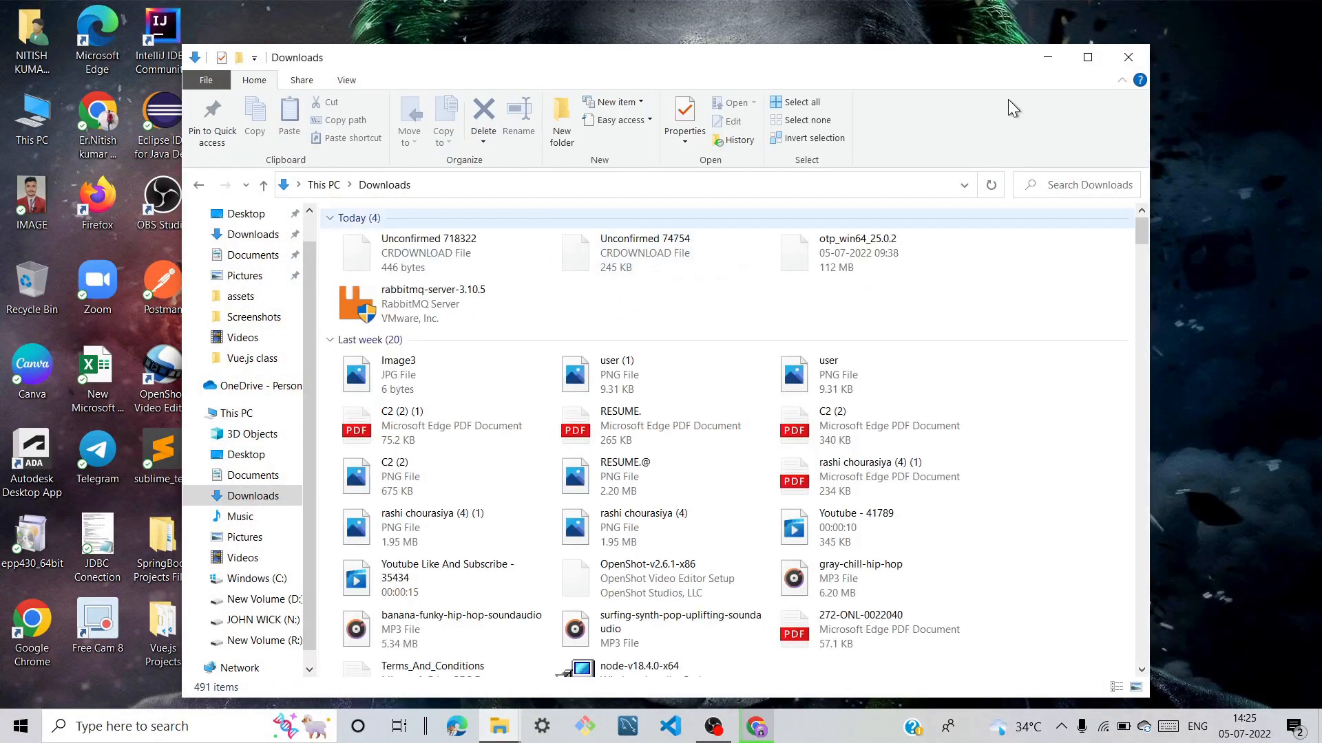
pyautogui.click(838, 253)
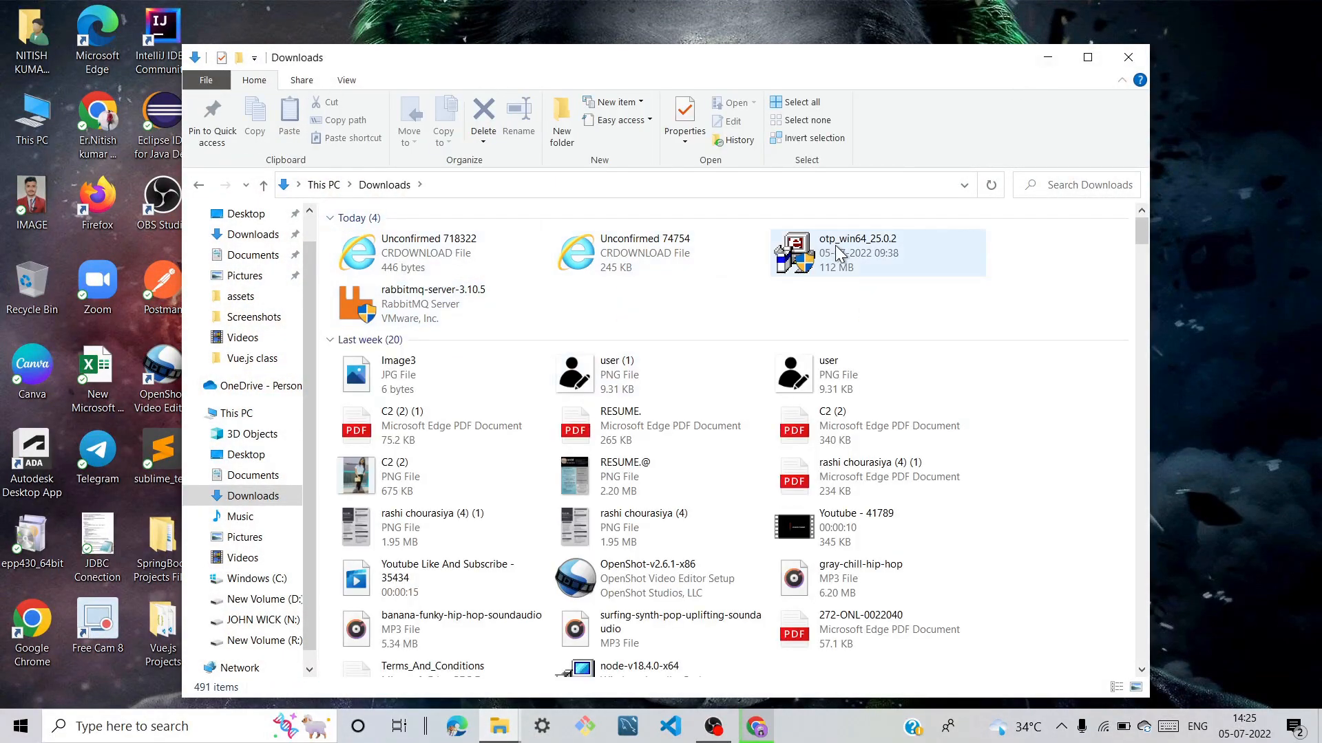
pyautogui.click(859, 253)
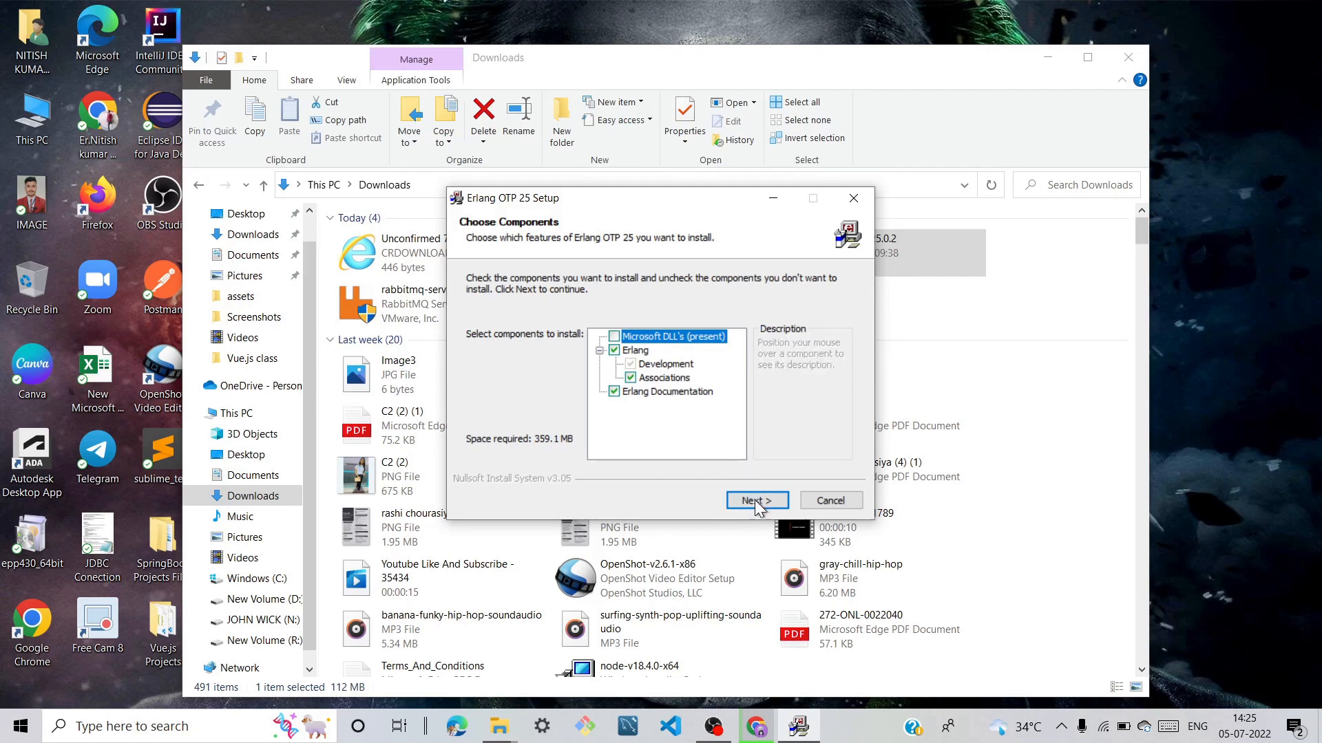
pyautogui.click(755, 500)
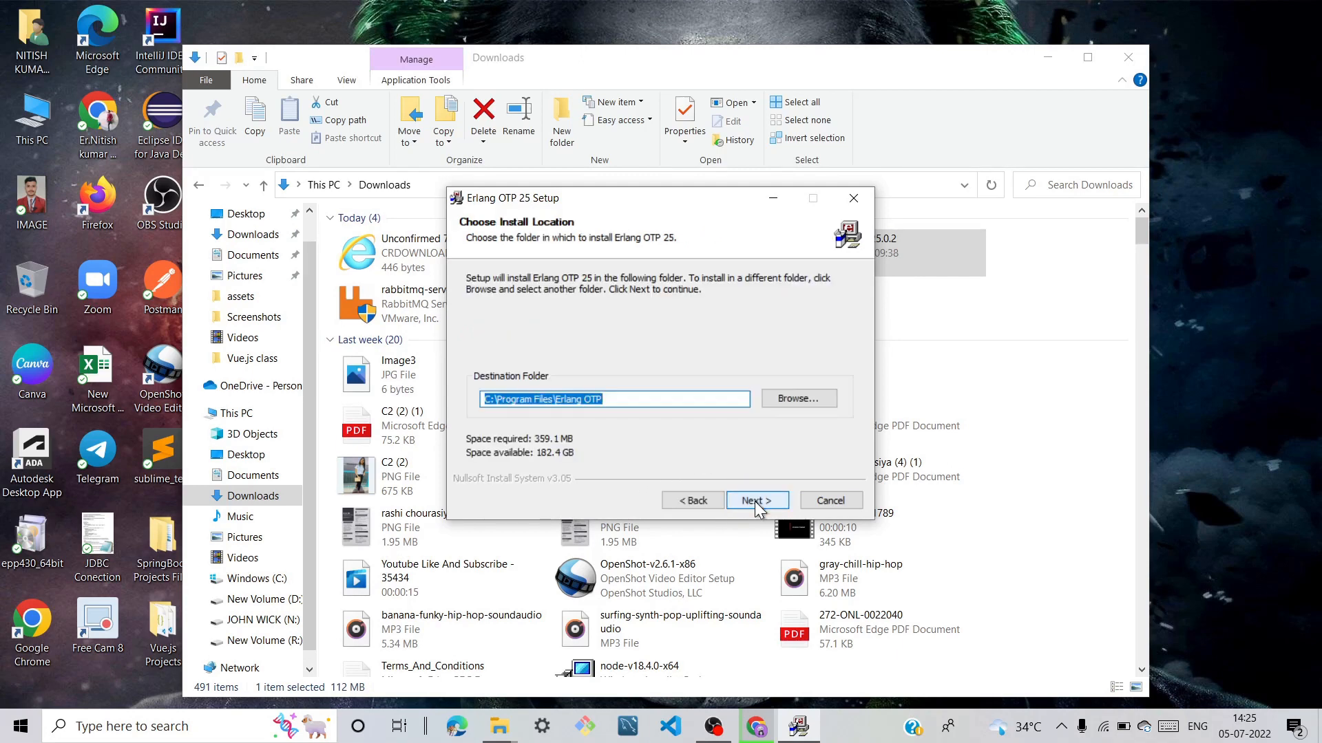
pyautogui.click(755, 500)
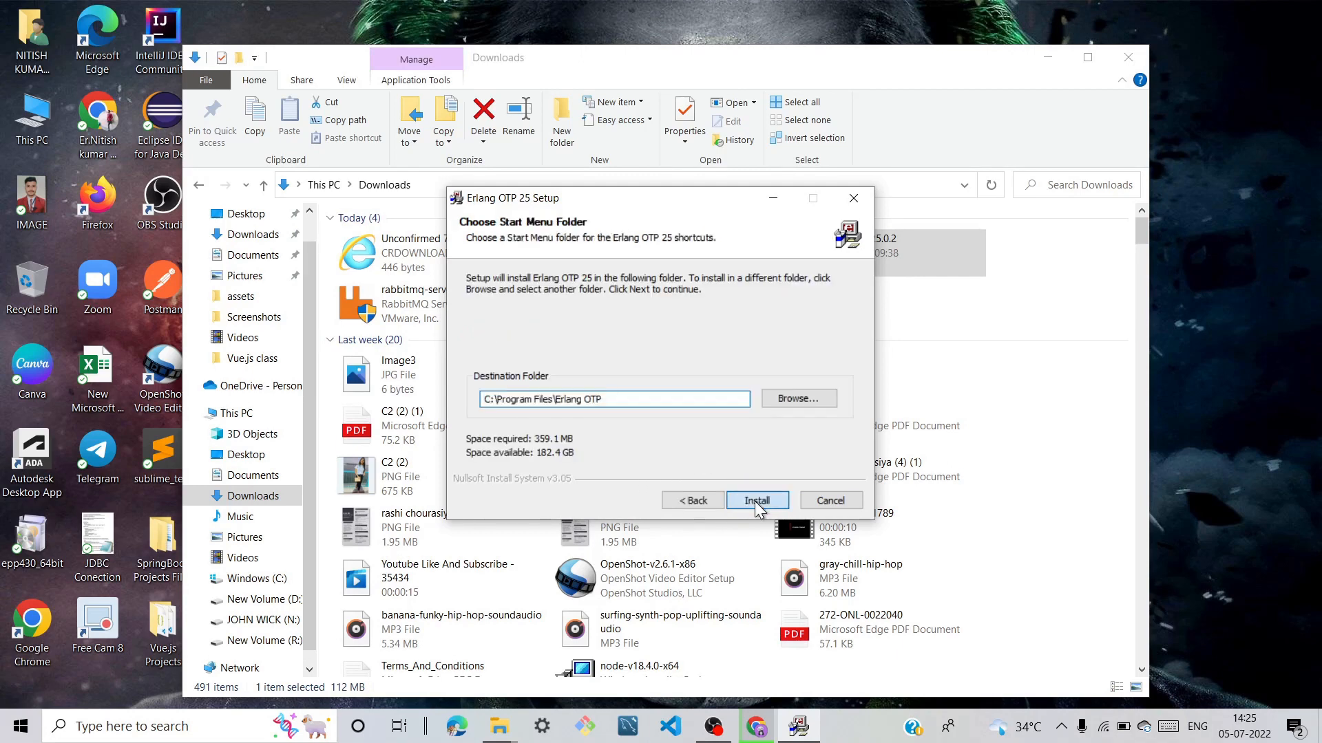
# - Start installing Erlang OTP 25 into C:\Program Files\Erlang OTP and restore Chrome
pyautogui.click(756, 499)
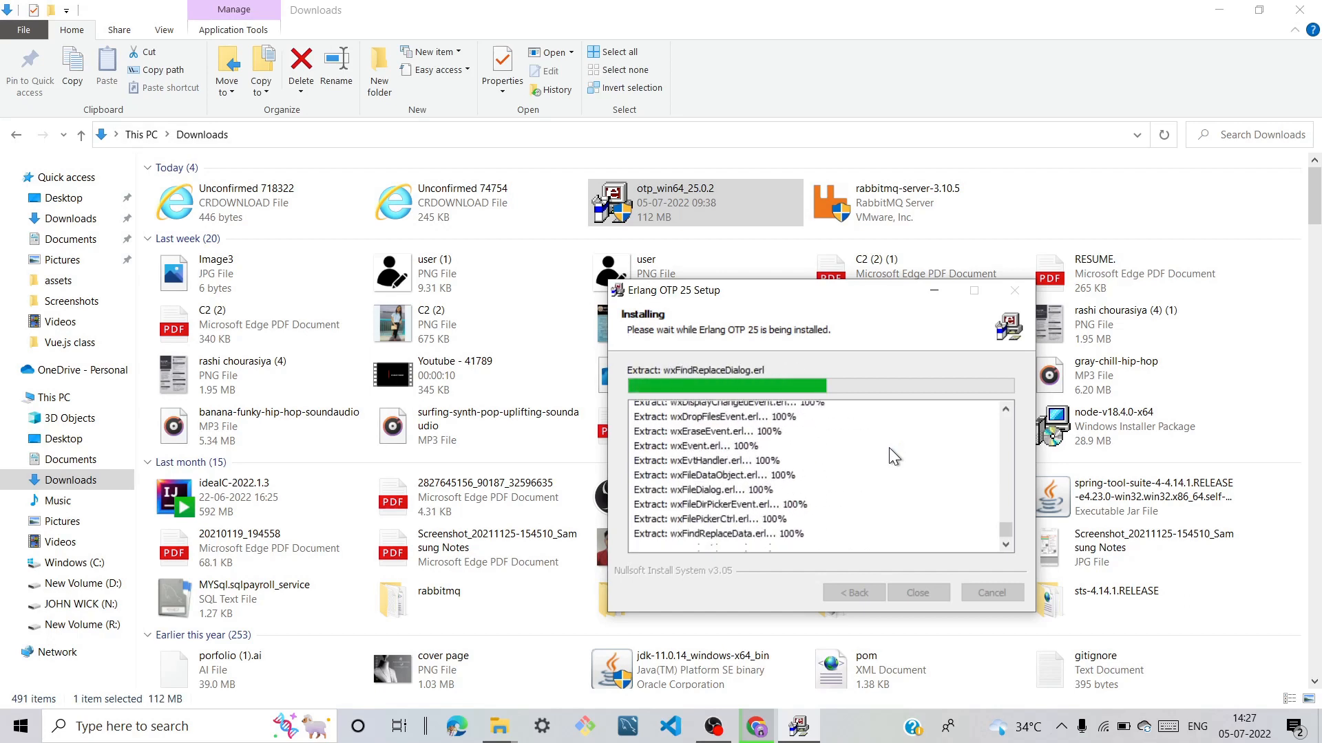
pyautogui.moveTo(970, 306)
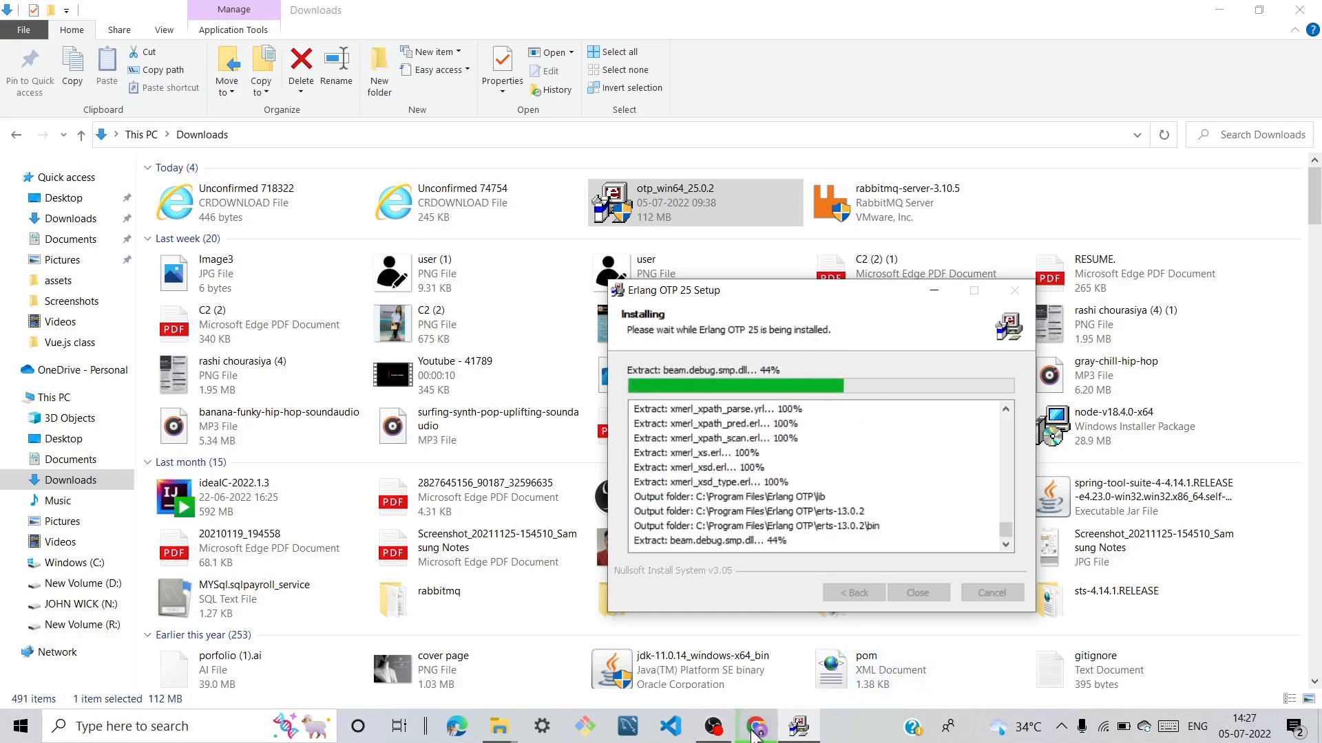
pyautogui.click(755, 725)
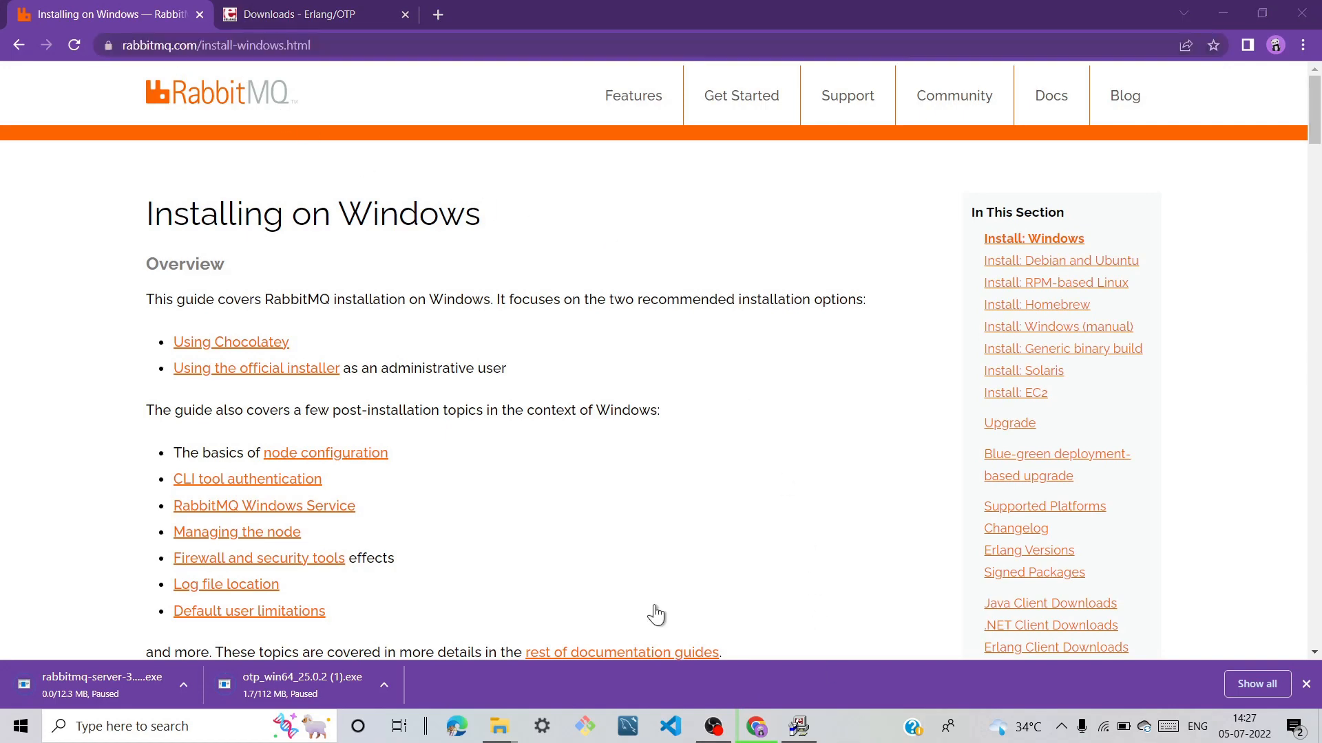
# - Restore the Erlang OTP 25 Setup window and wait for Installation Complete
pyautogui.click(211, 45)
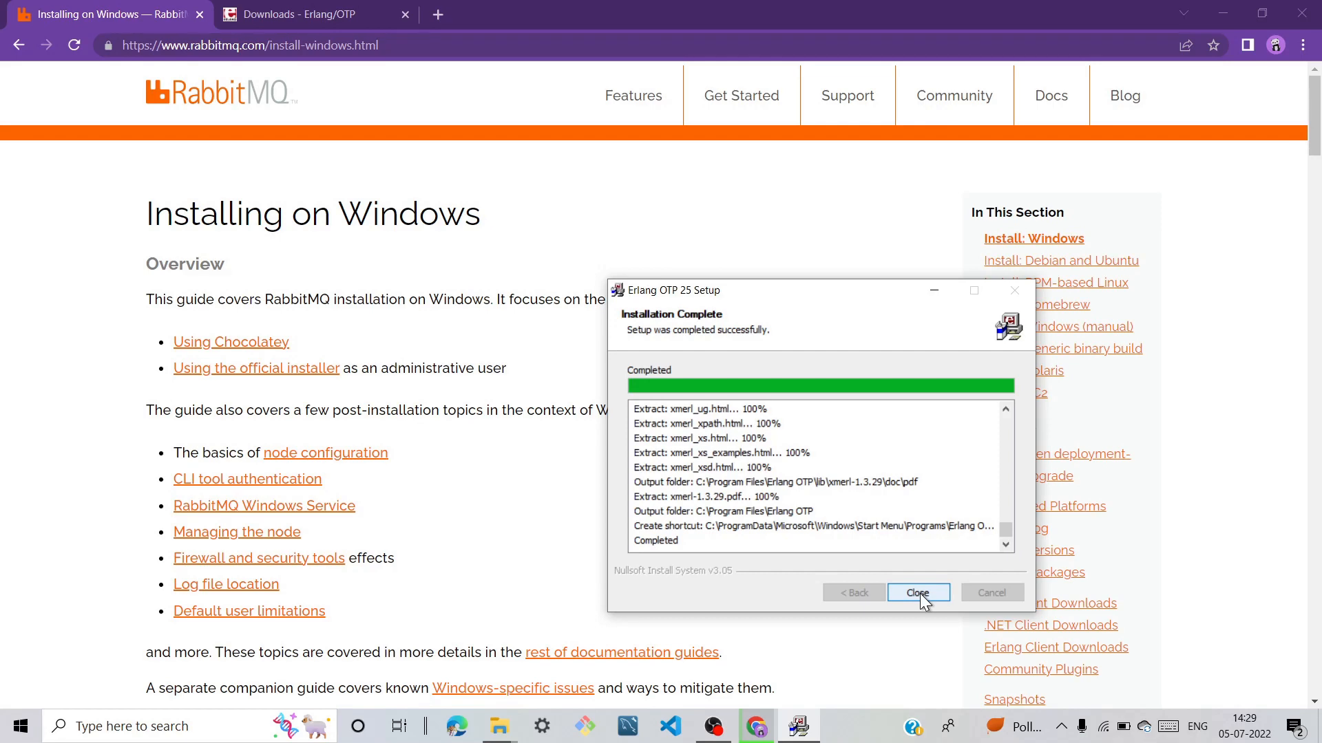
# - Close Erlang setup, launch rabbitmq-server-3.10.5 from Downloads, and accept default components
pyautogui.click(917, 593)
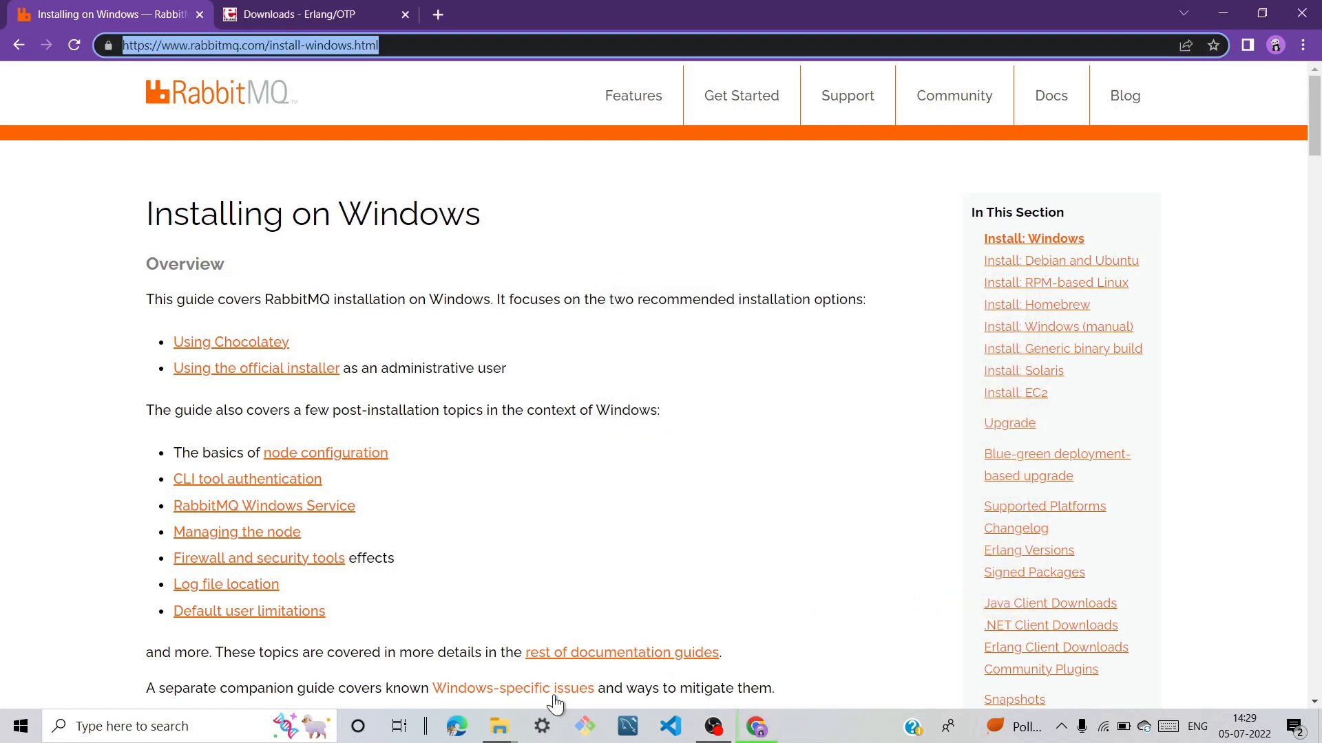
pyautogui.click(498, 726)
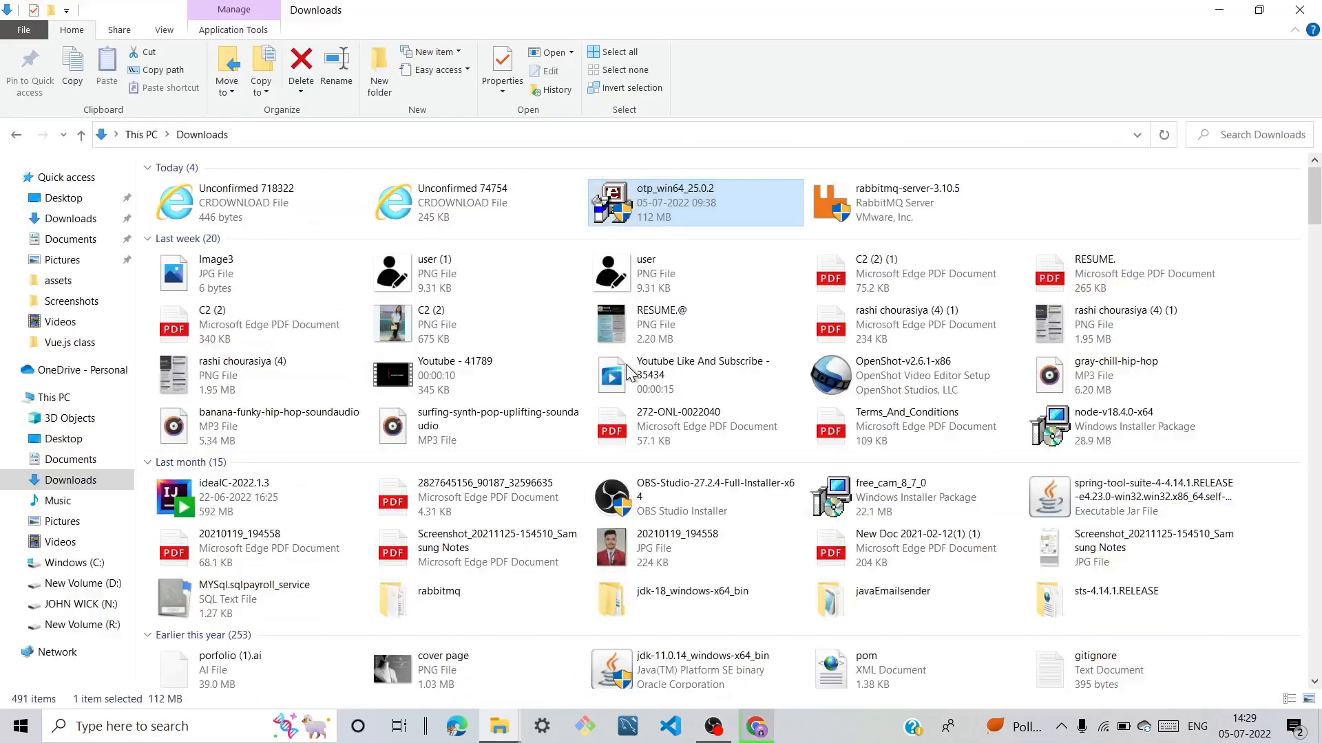
pyautogui.click(906, 202)
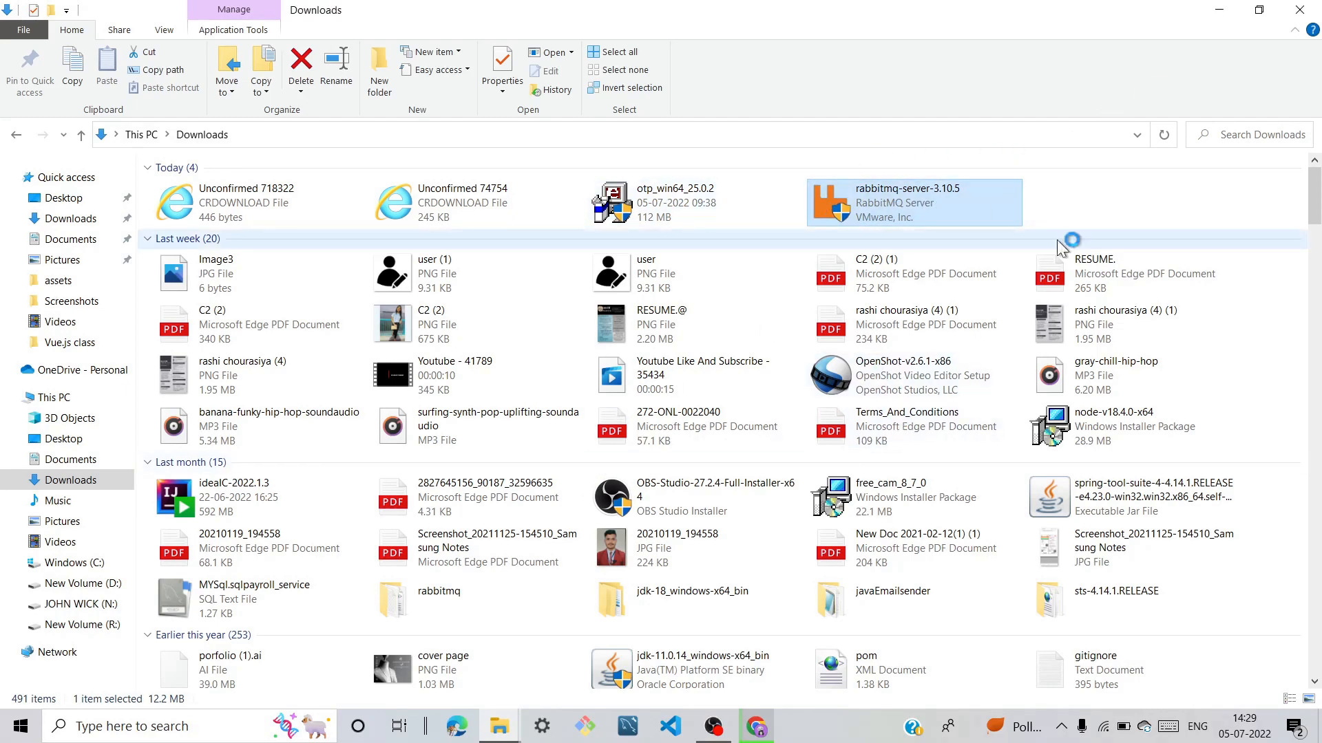
pyautogui.doubleClick(912, 203)
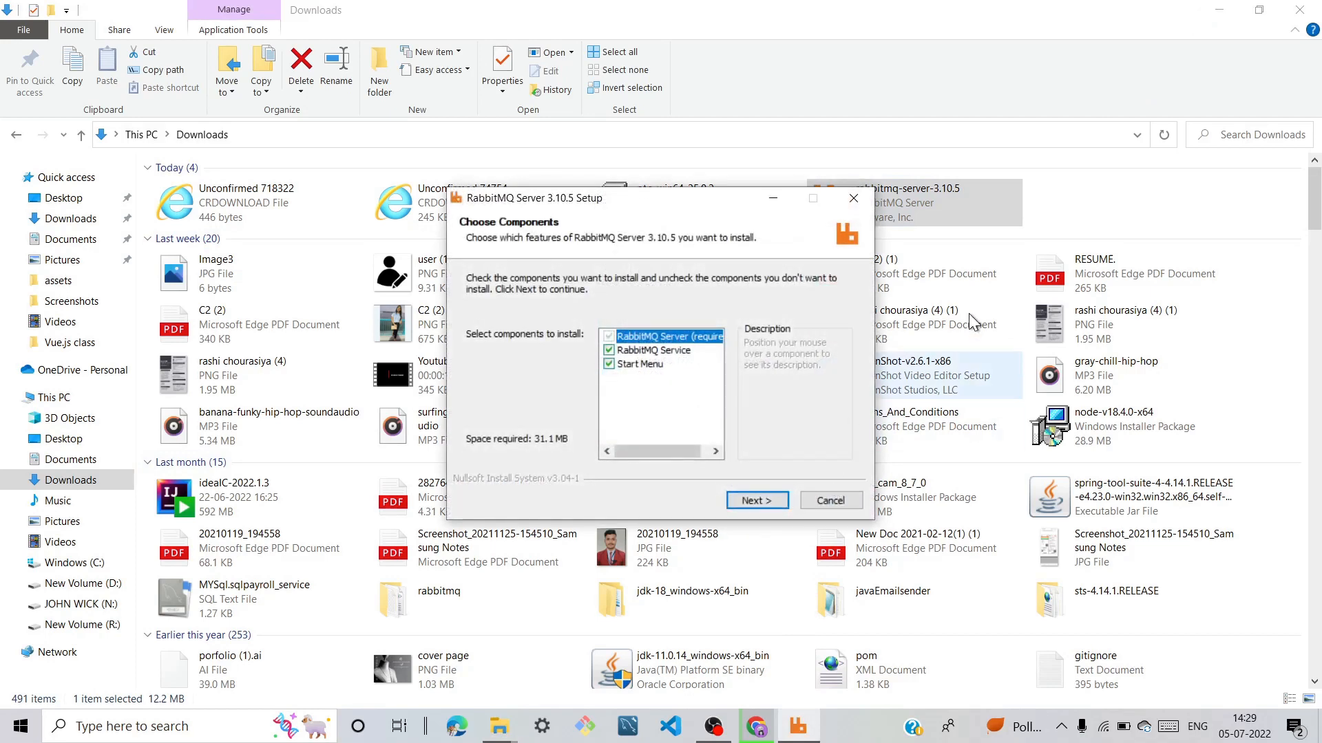
pyautogui.moveTo(756, 500)
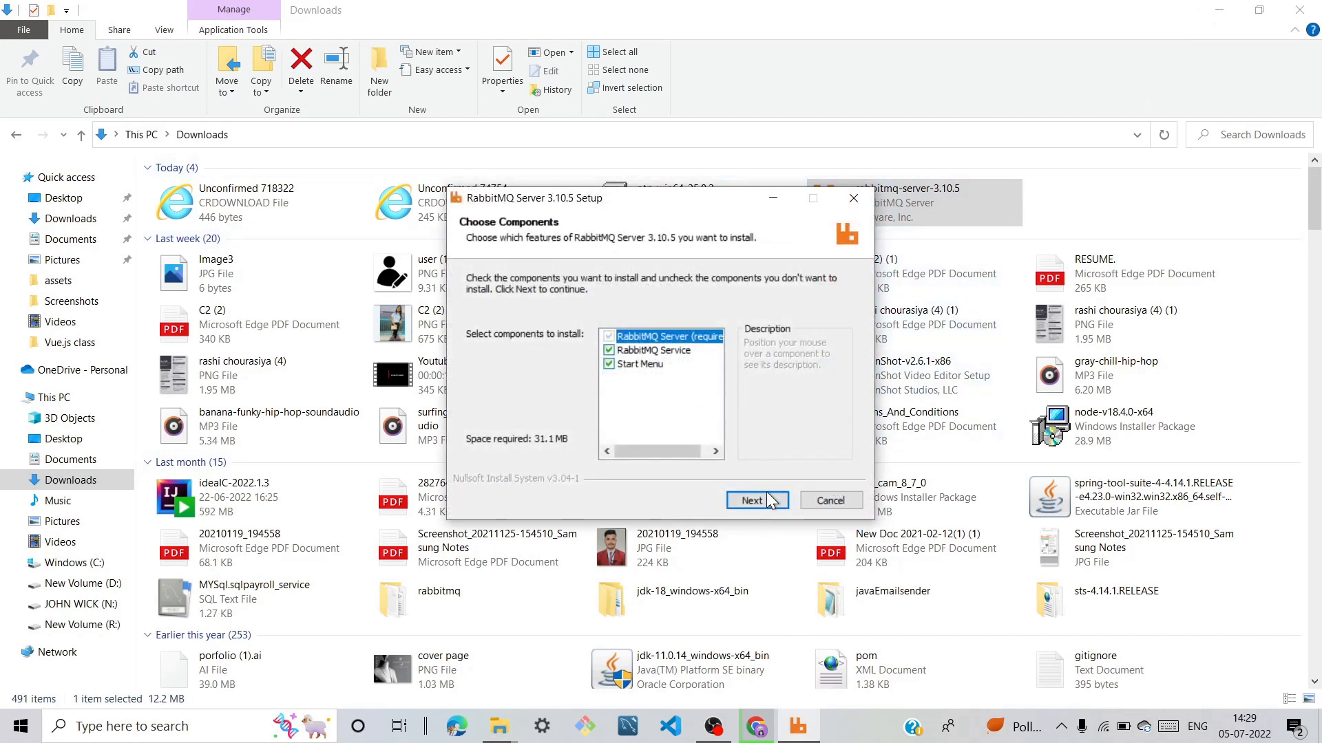
pyautogui.click(751, 500)
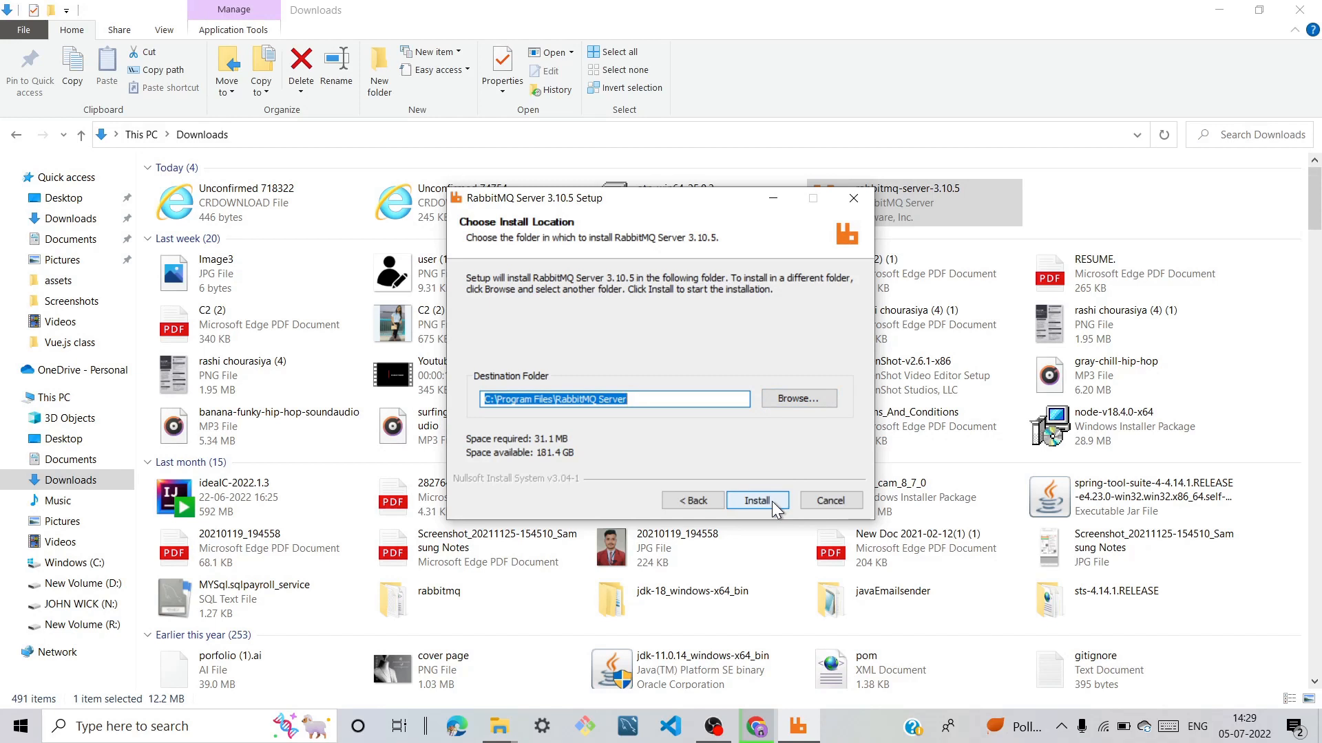
# - Install RabbitMQ Server 3.10.5 into C:\Program Files\RabbitMQ Server and show the detailed log
pyautogui.click(756, 499)
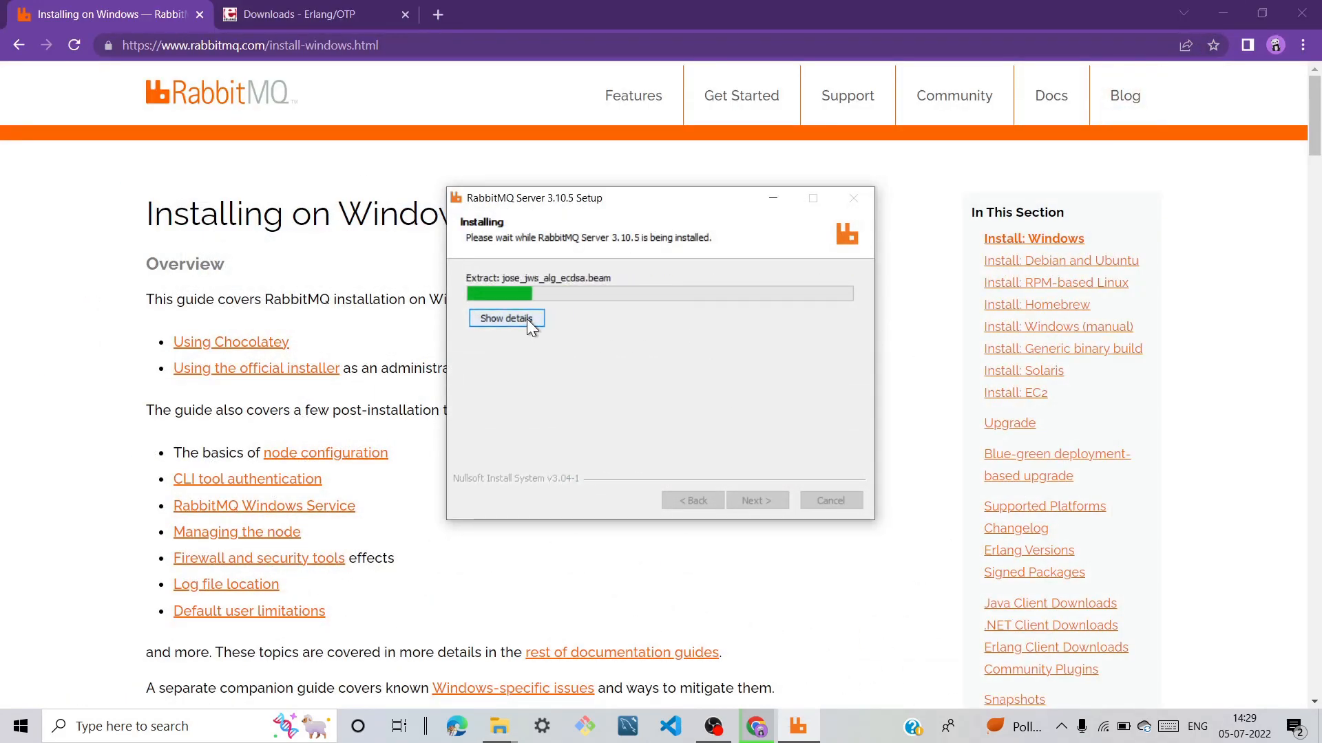
pyautogui.click(506, 318)
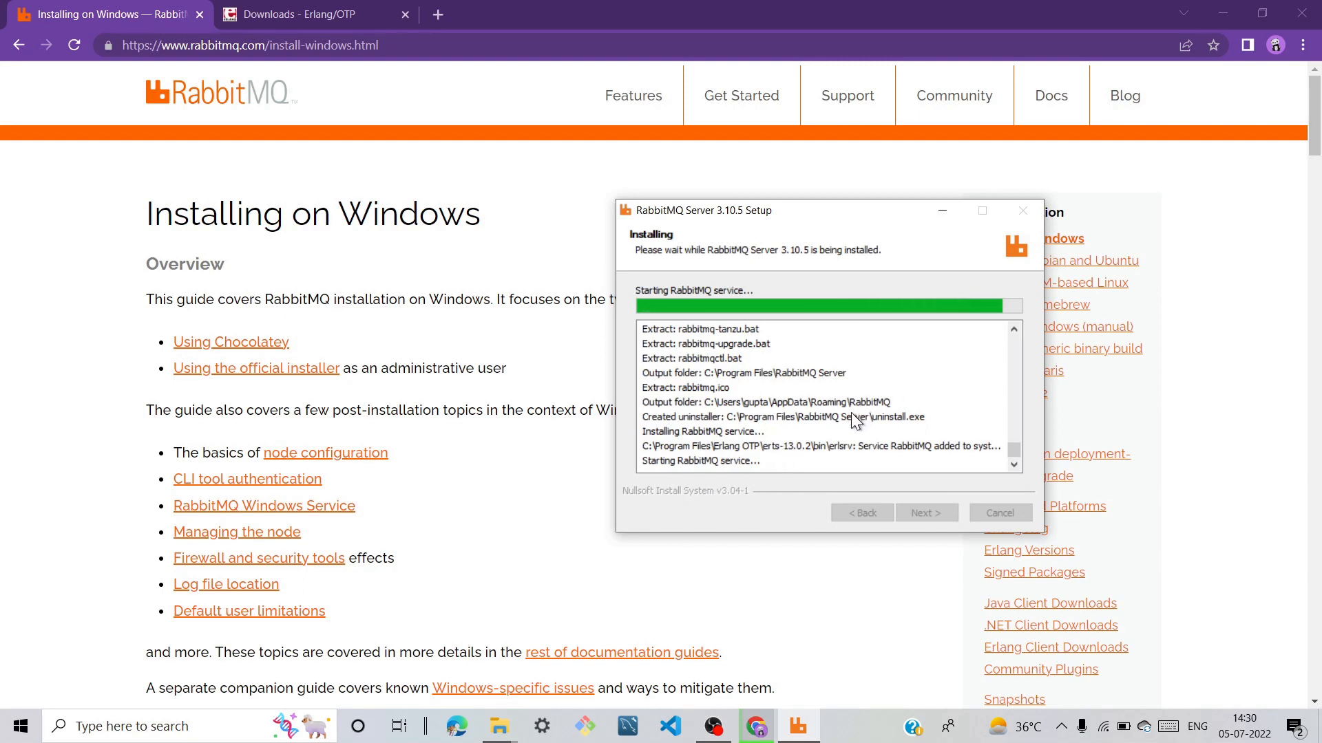
pyautogui.moveTo(674, 470)
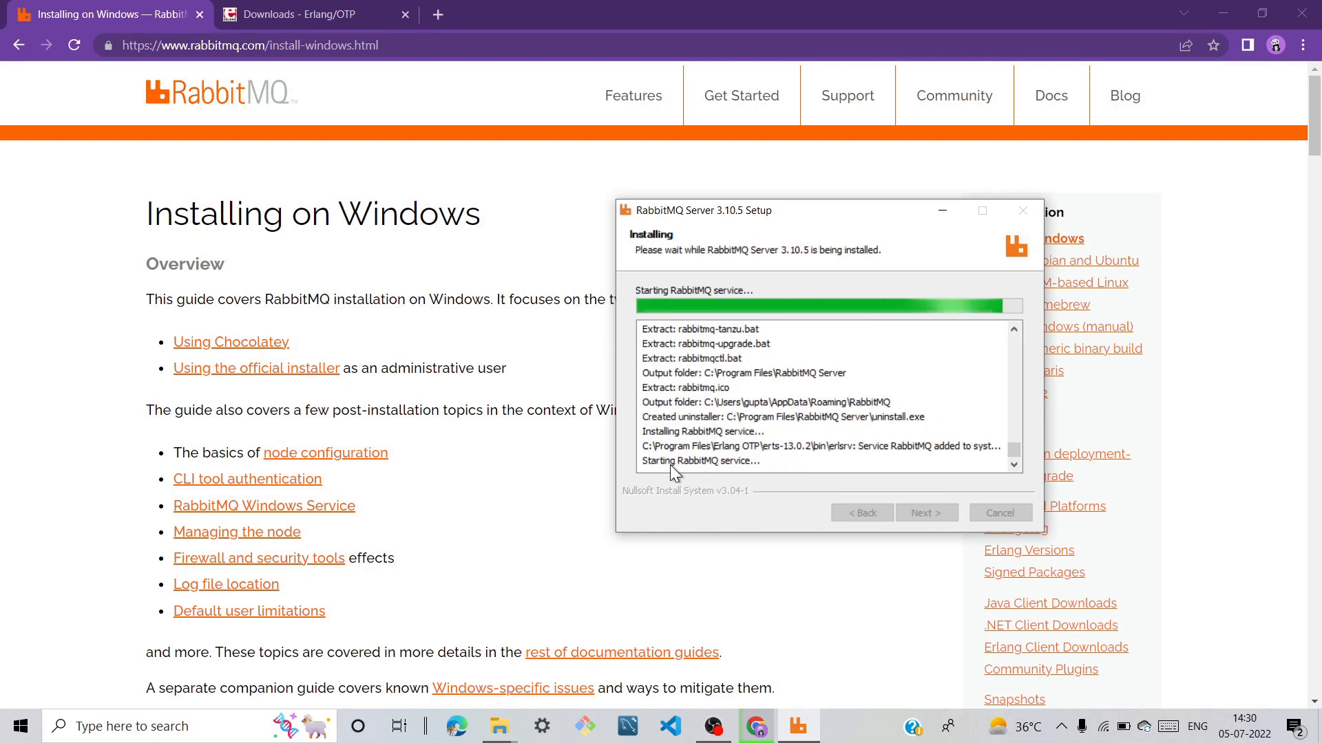
pyautogui.moveTo(818, 471)
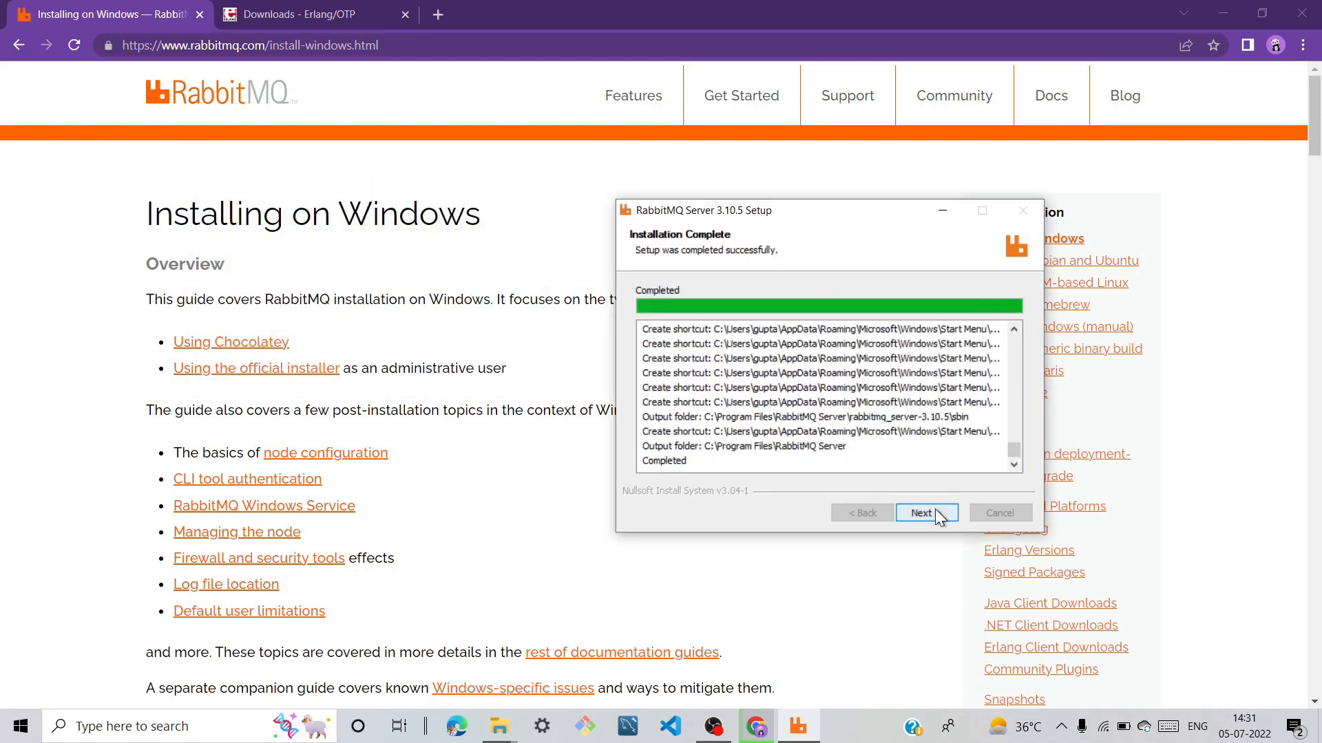
# - Finish the completed RabbitMQ Server 3.10.5 setup wizard
pyautogui.click(925, 512)
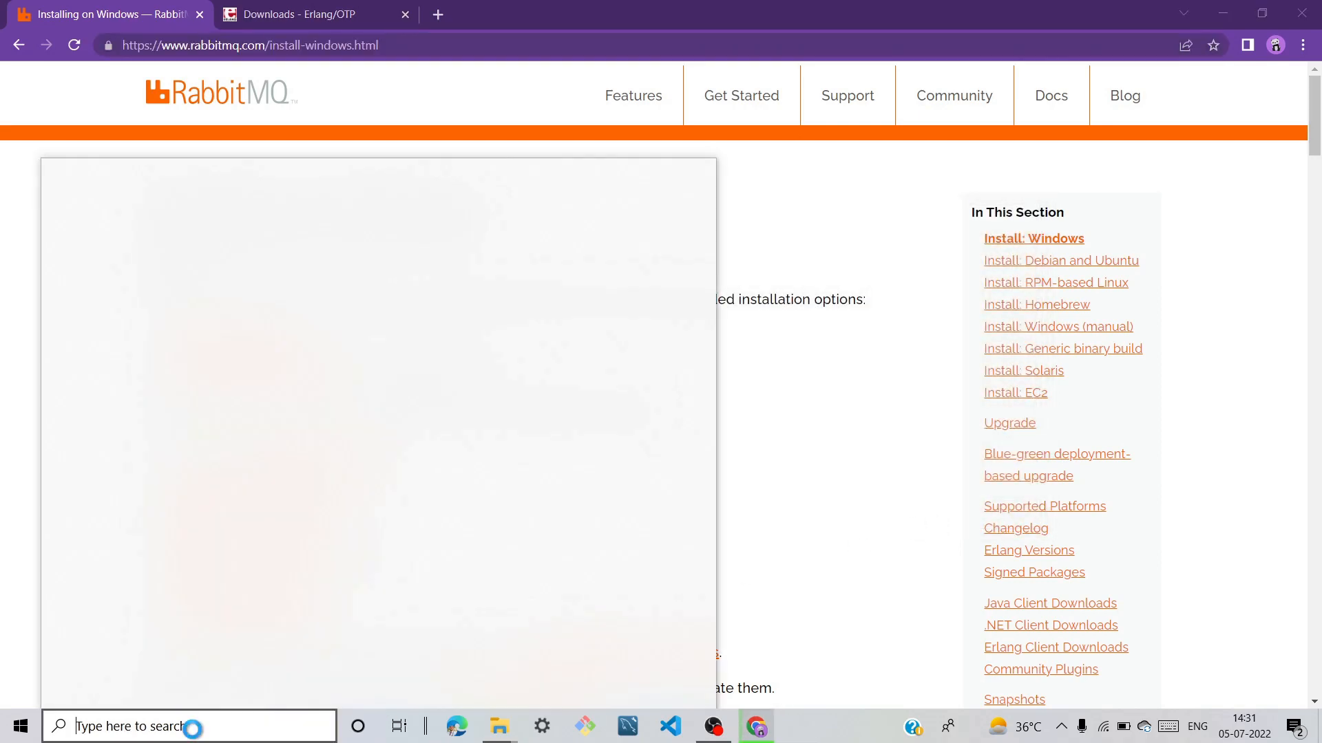
pyautogui.write('rabbitmq')
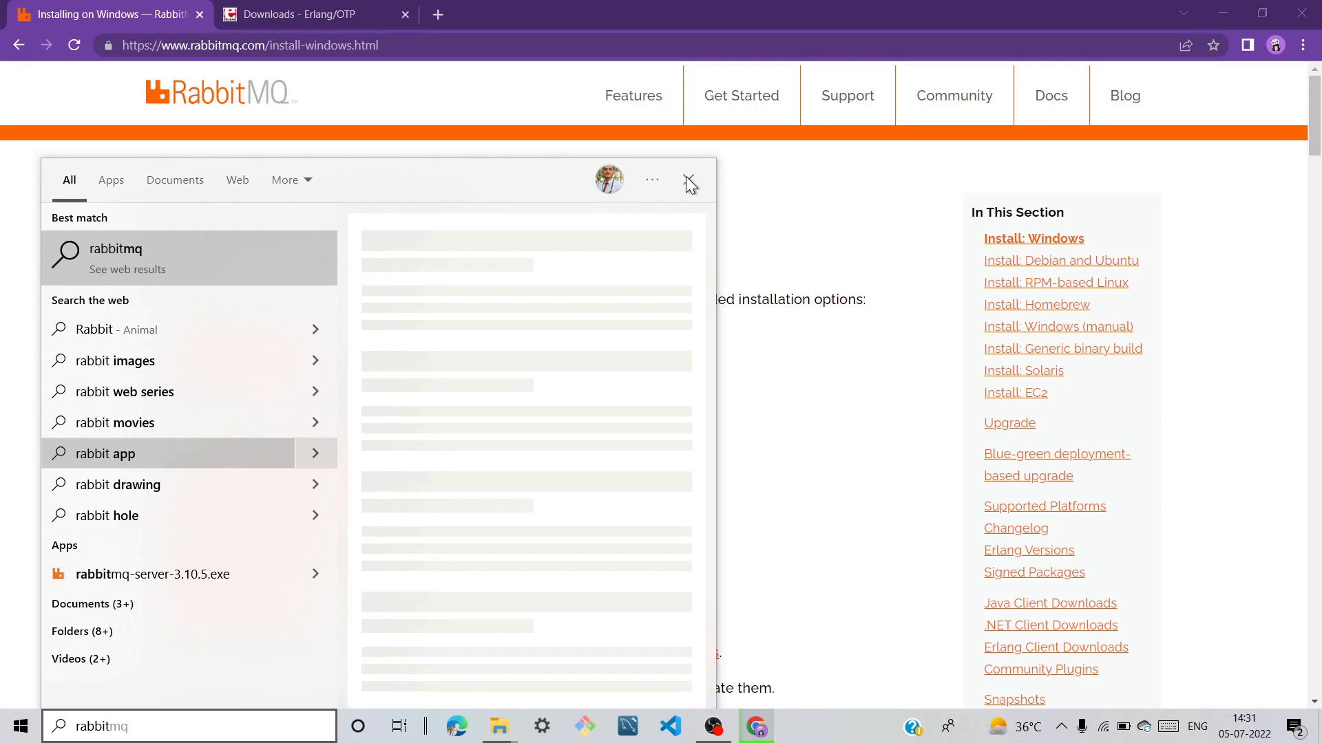
pyautogui.click(689, 180)
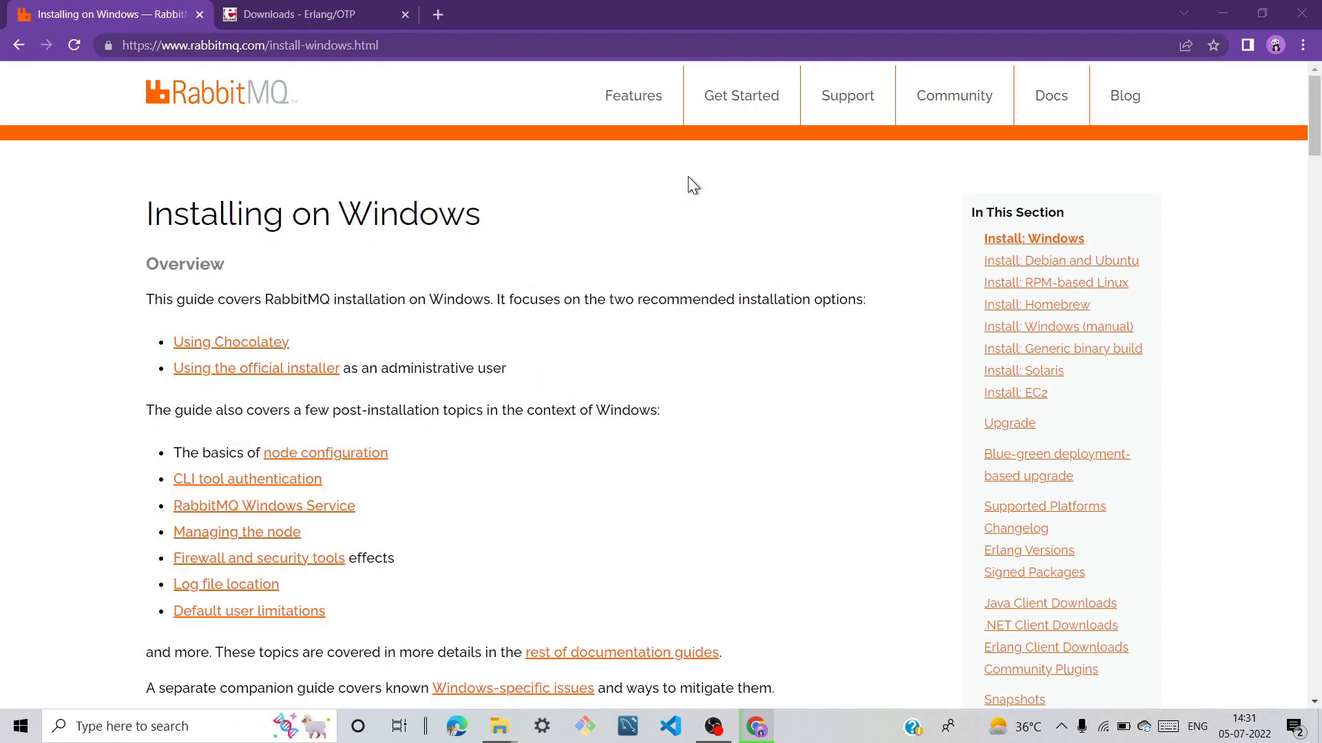
# - Enter 'rabbitmq-plugins enable rabbitmq_management' at the sbin prompt of the RabbitMQ Command Prompt
pyautogui.click(190, 726)
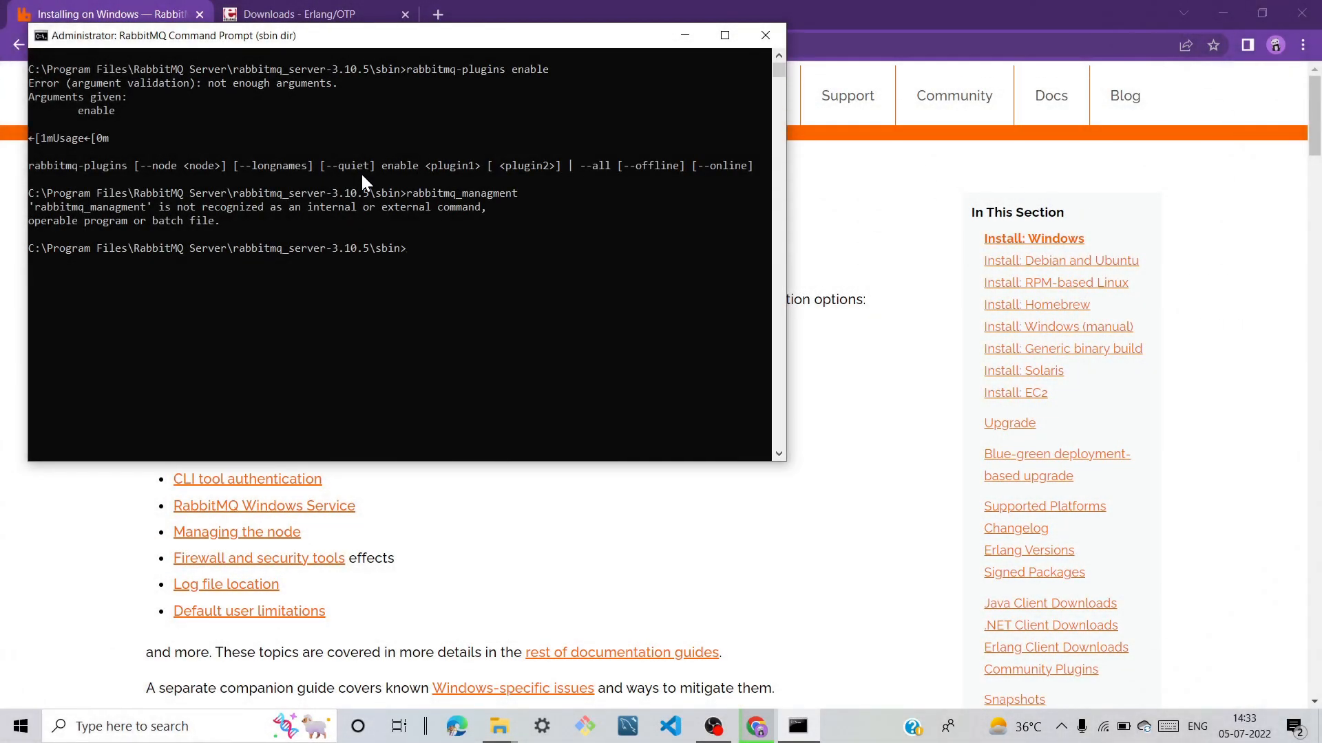
pyautogui.write('rabbi')
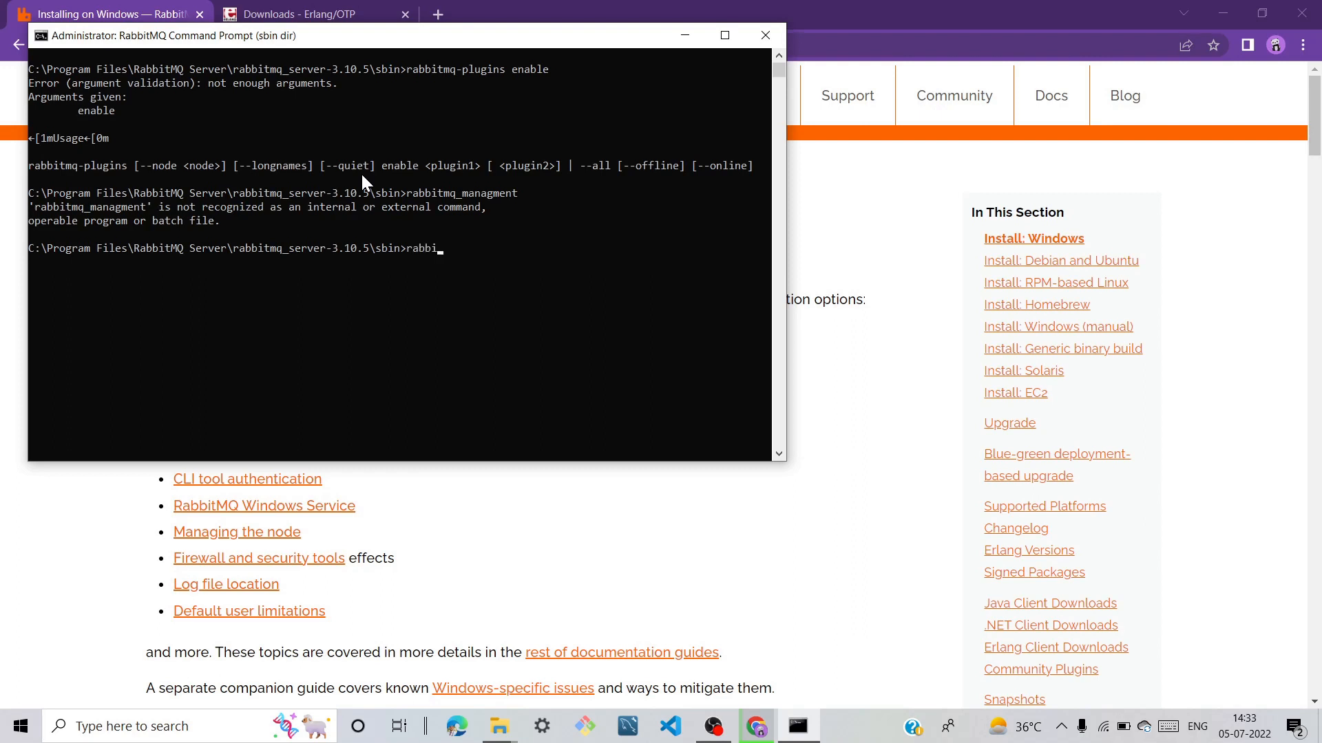
pyautogui.write('mq')
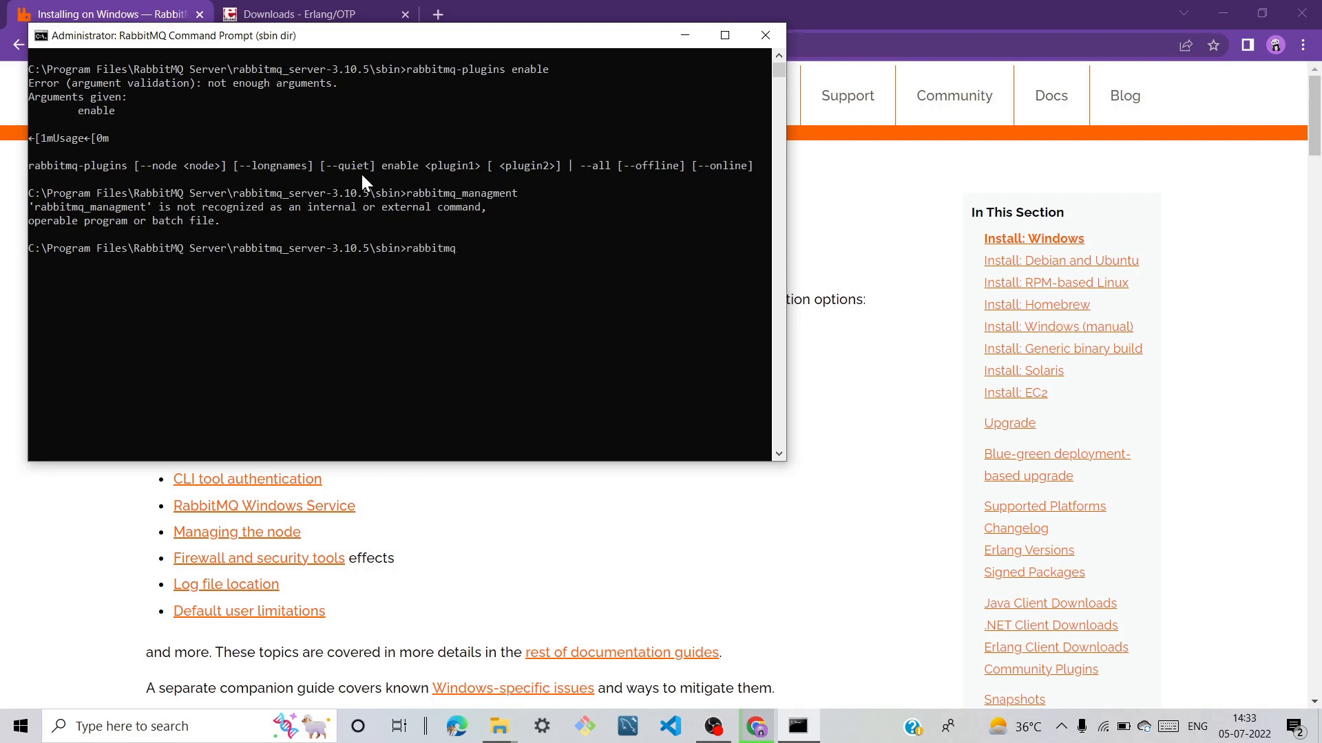
pyautogui.write('-')
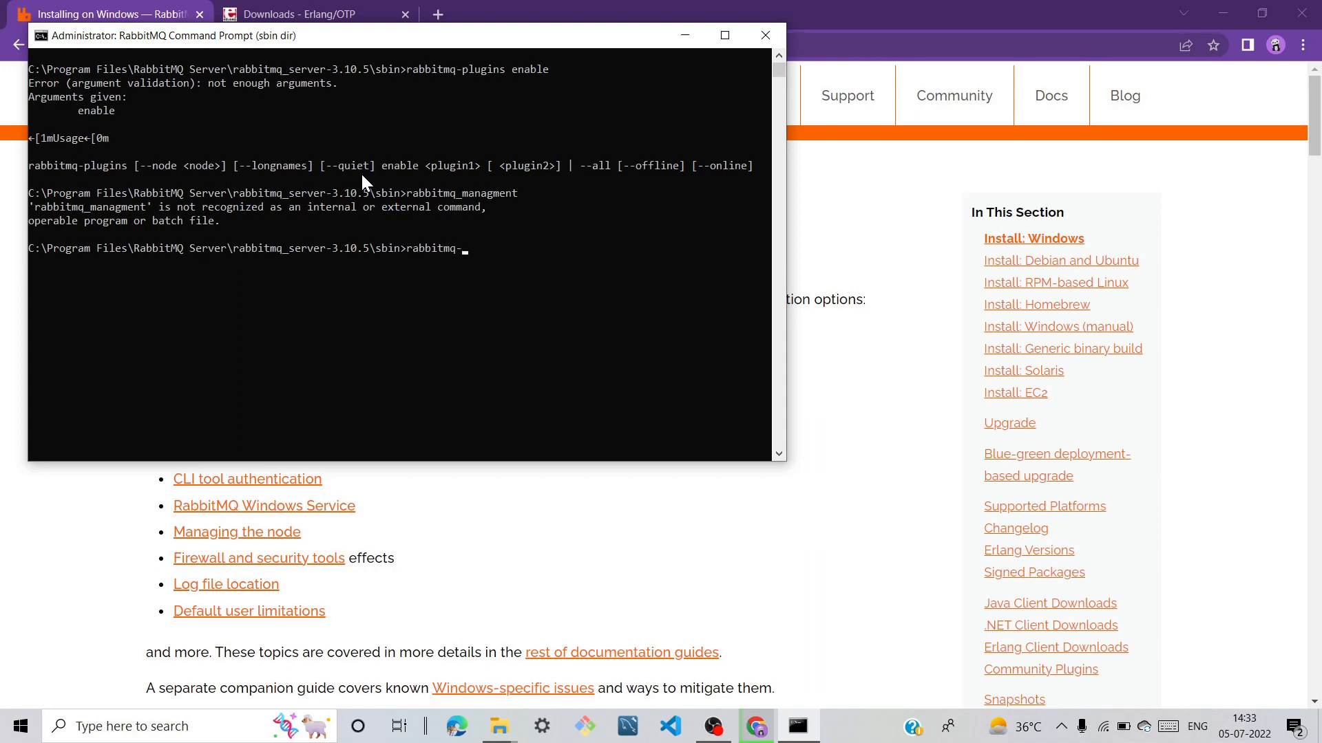
pyautogui.write('p')
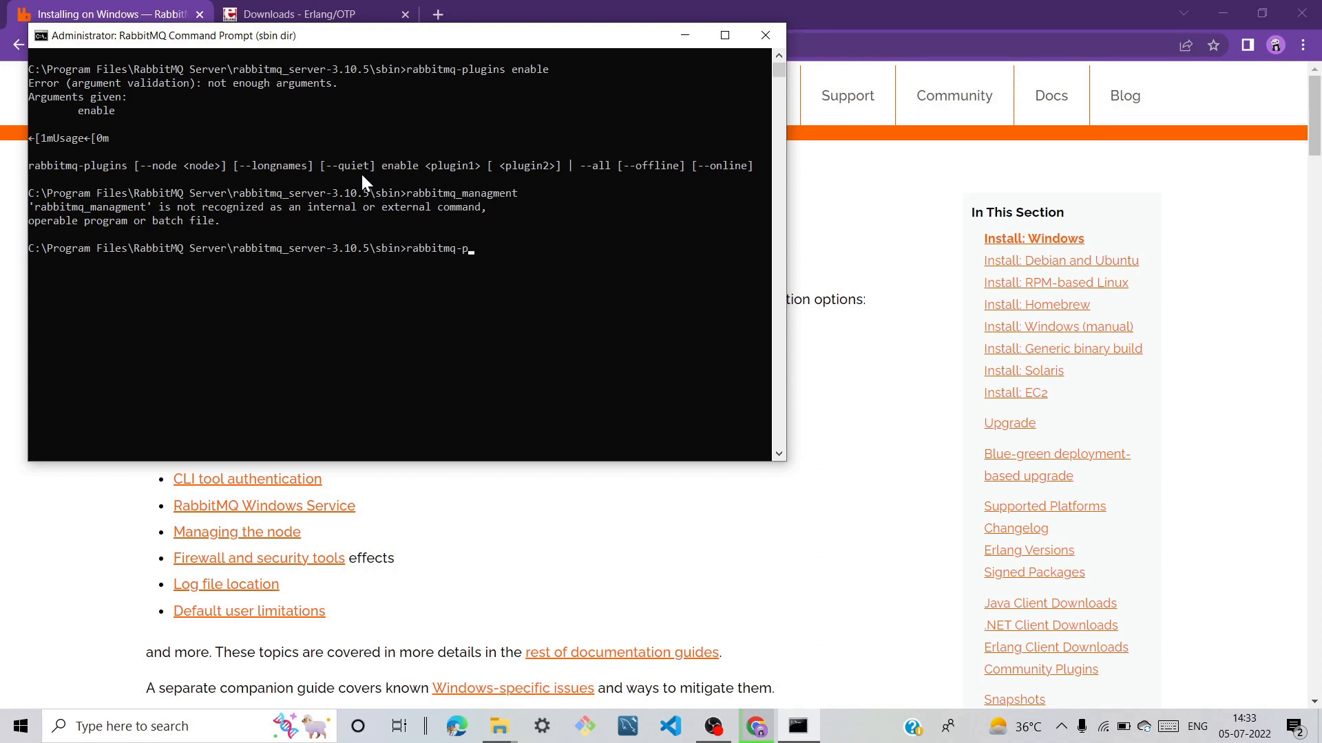
pyautogui.write('lug')
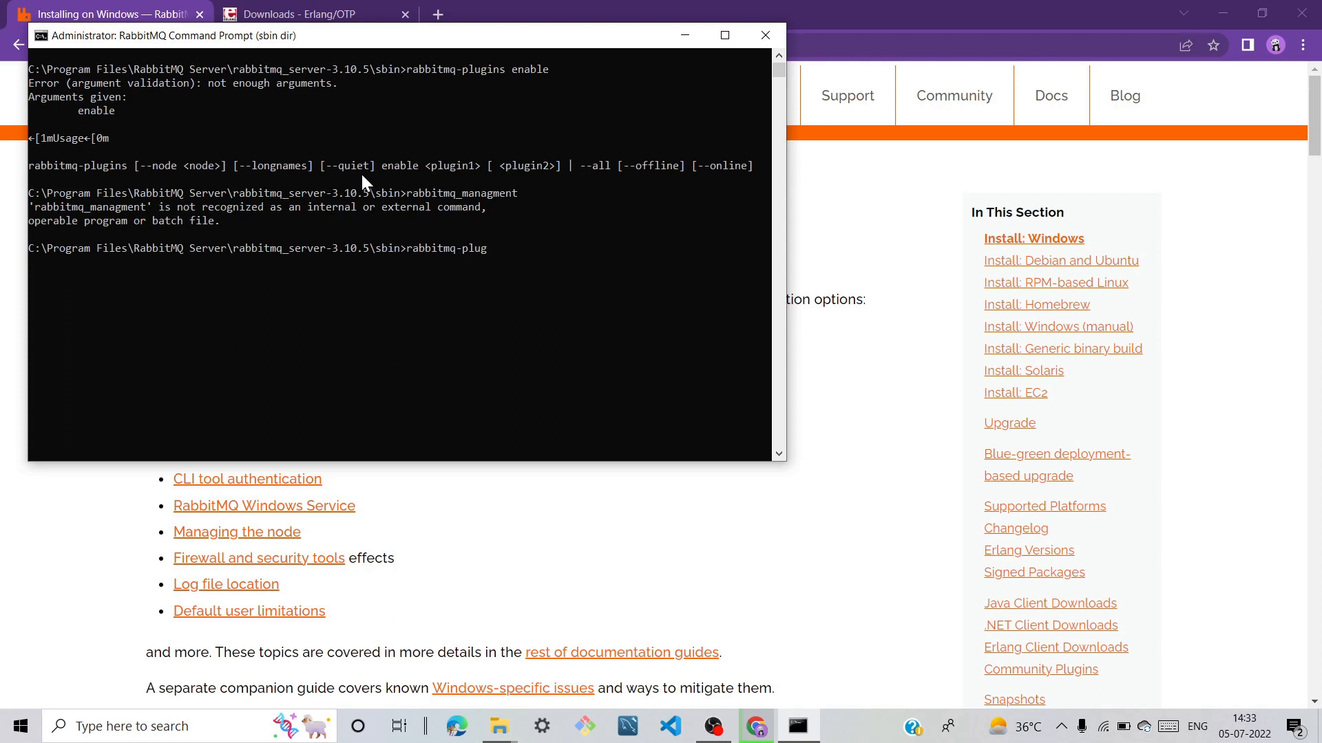
pyautogui.write('ins')
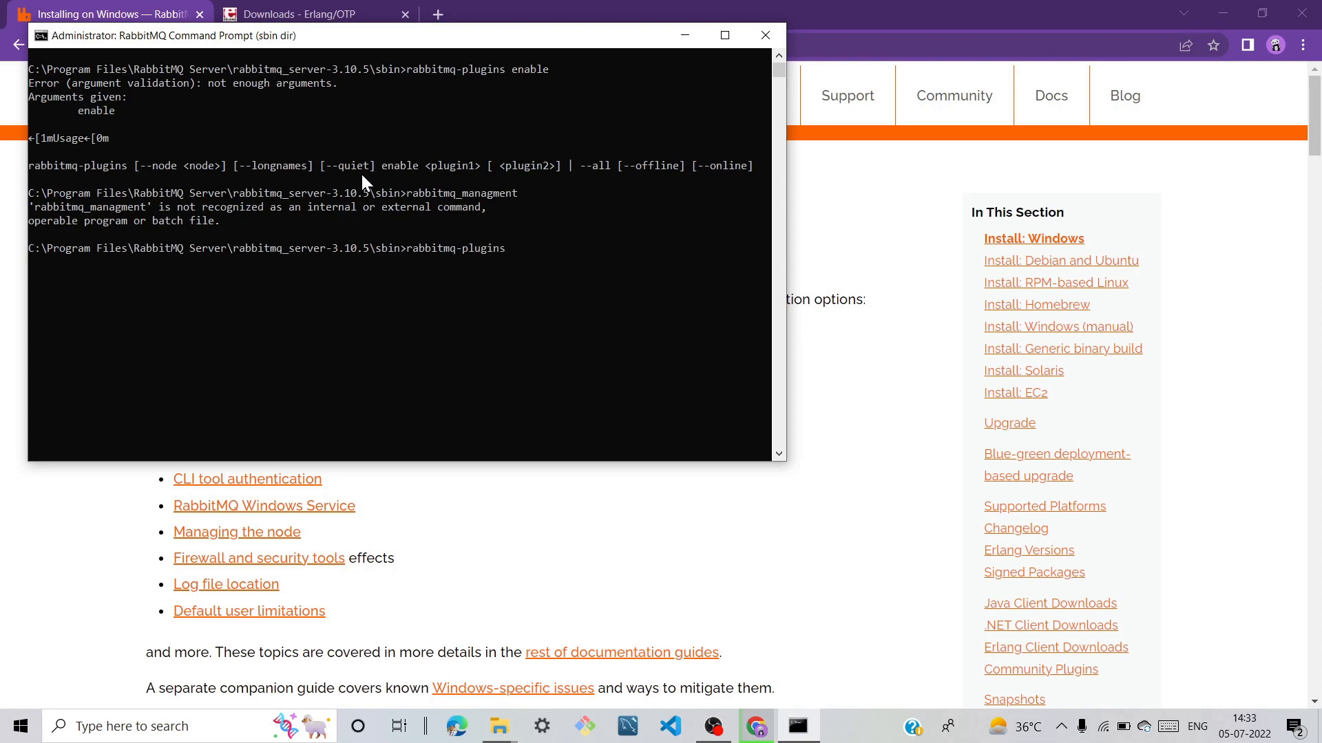
pyautogui.write('en')
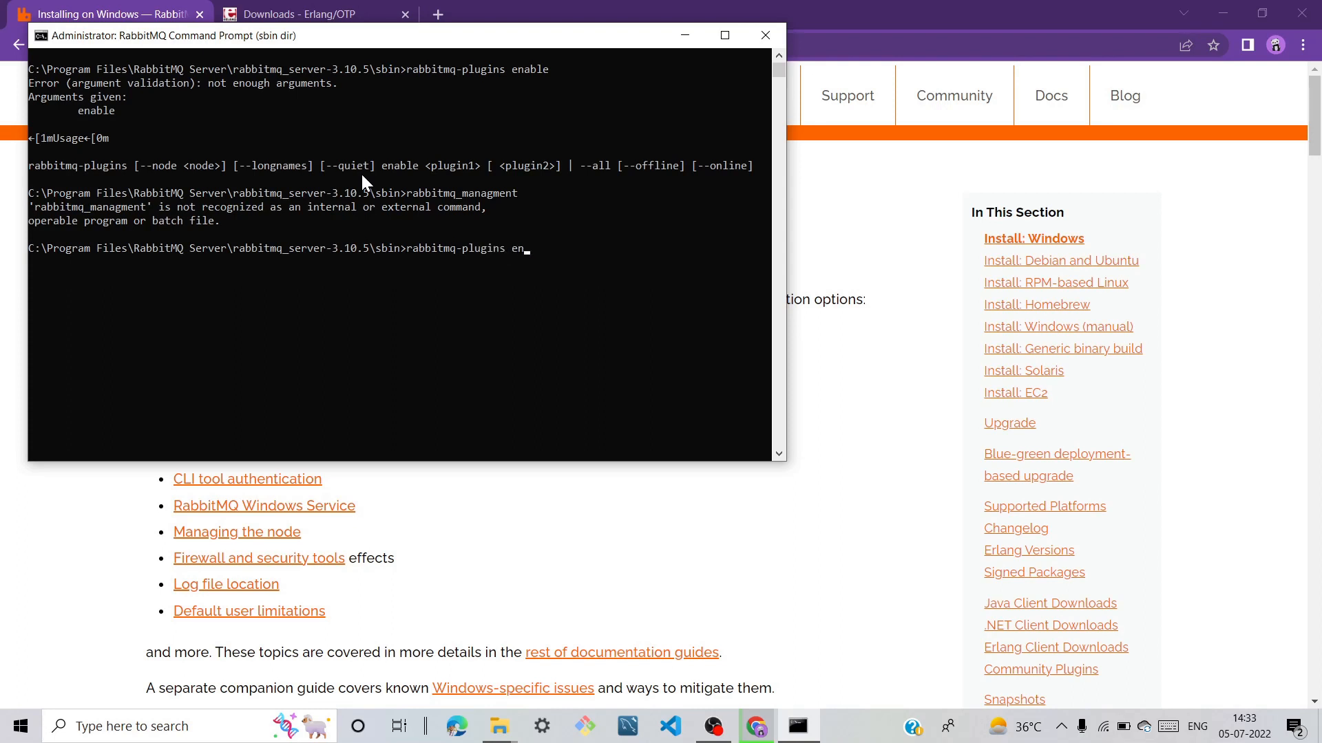
pyautogui.write('able r')
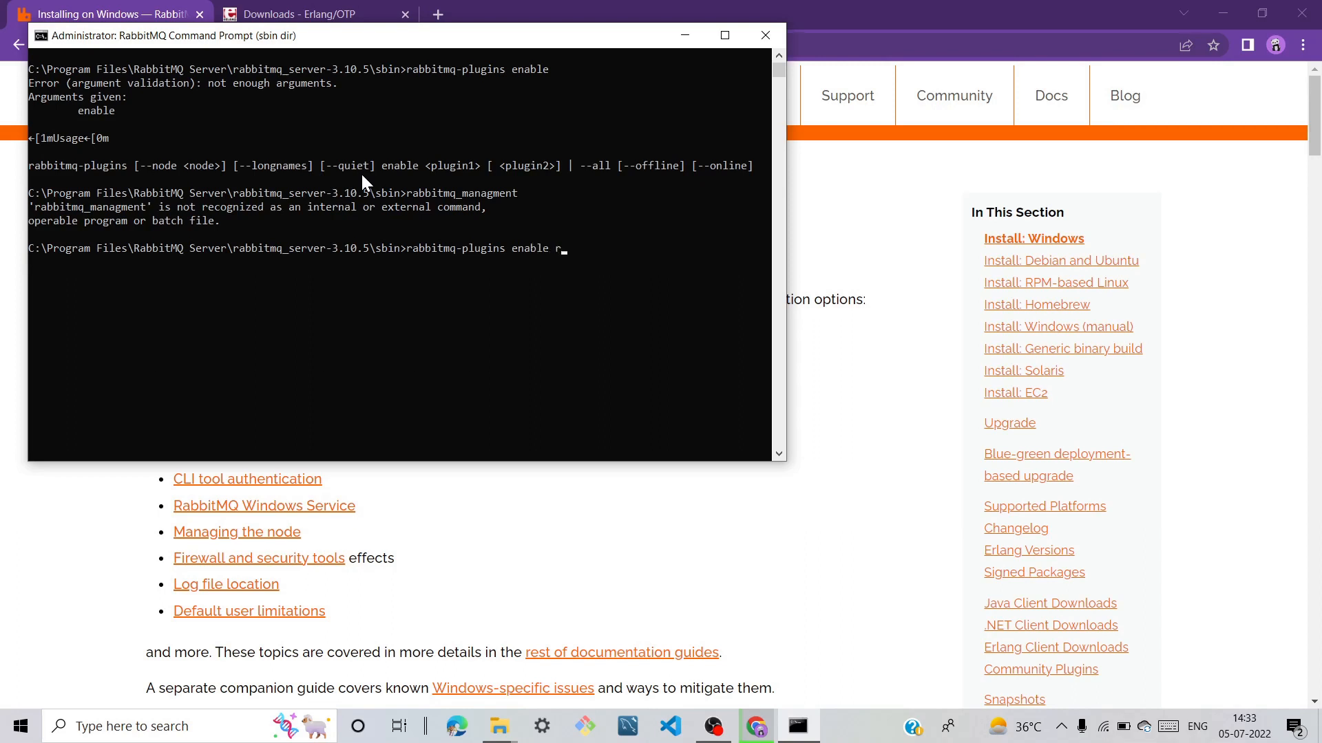
pyautogui.write('abbitmq_manag')
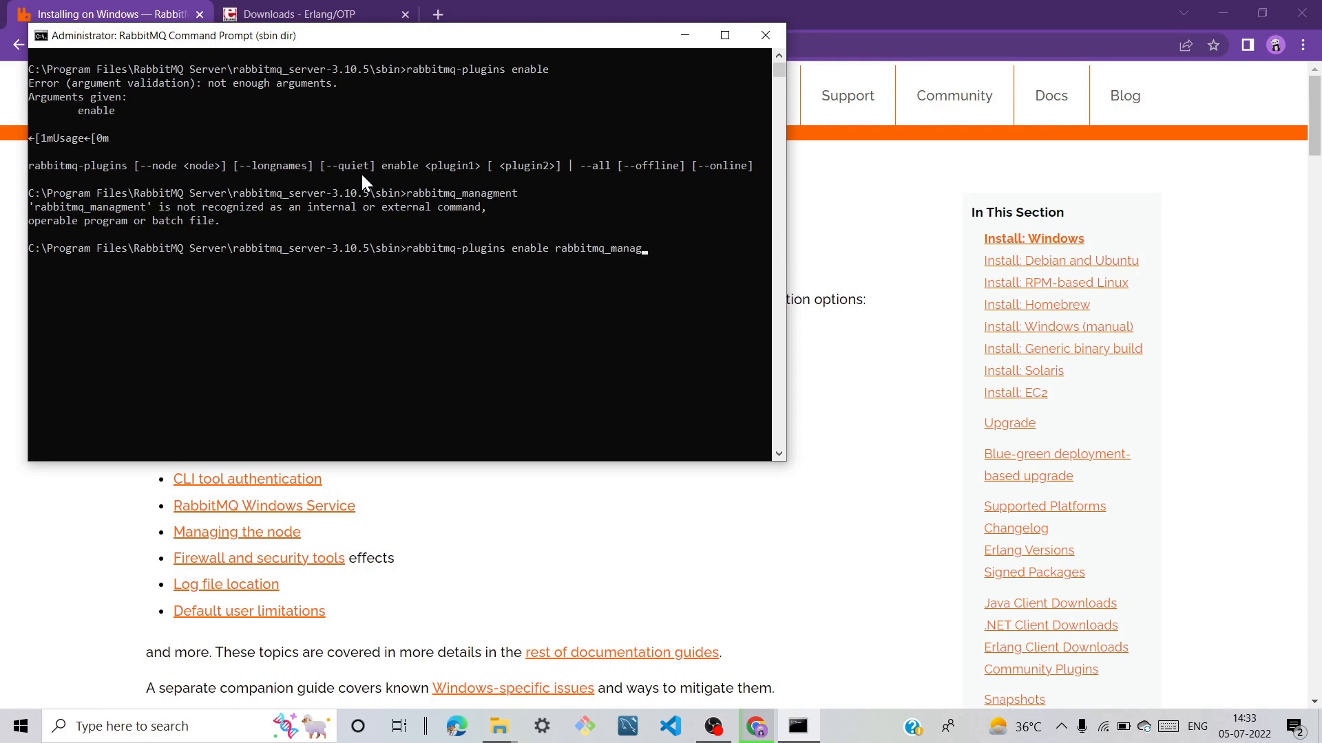
pyautogui.write('e')
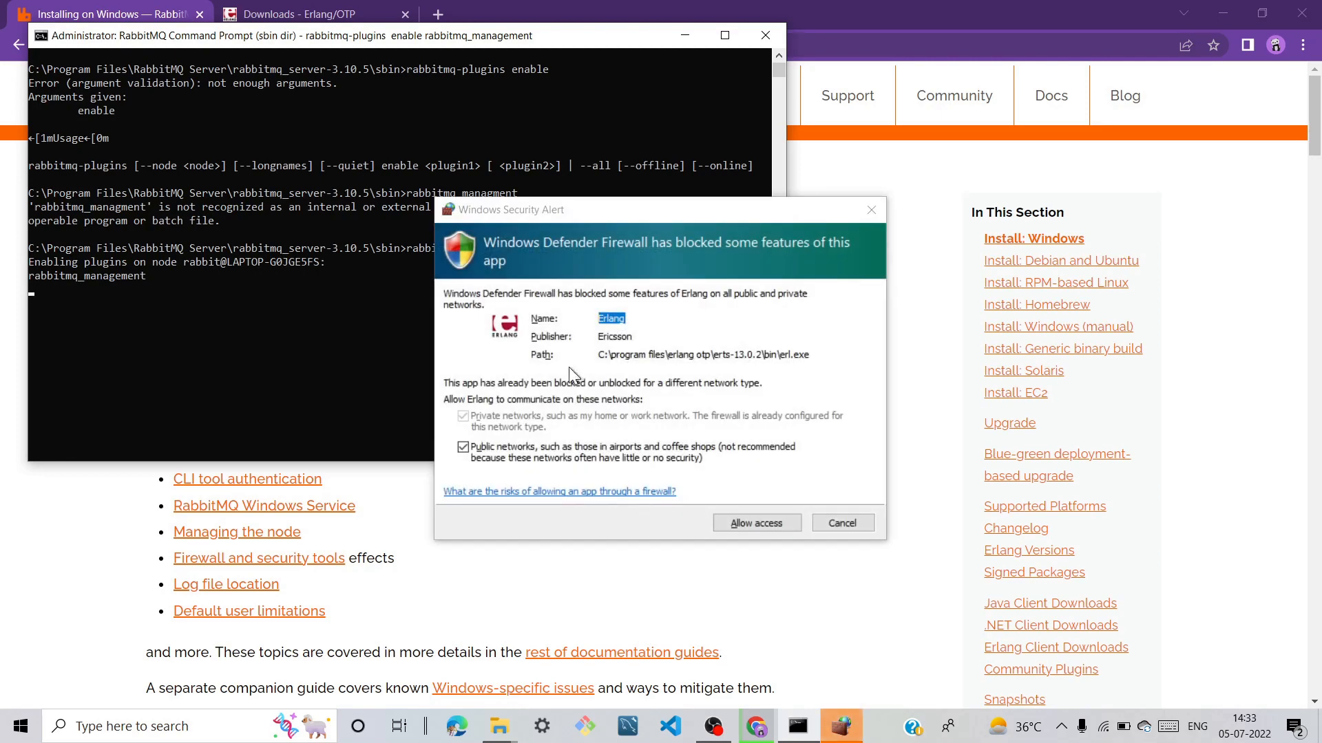
# - Allow Erlang through Windows Defender Firewall to dismiss the security alert
pyautogui.click(756, 523)
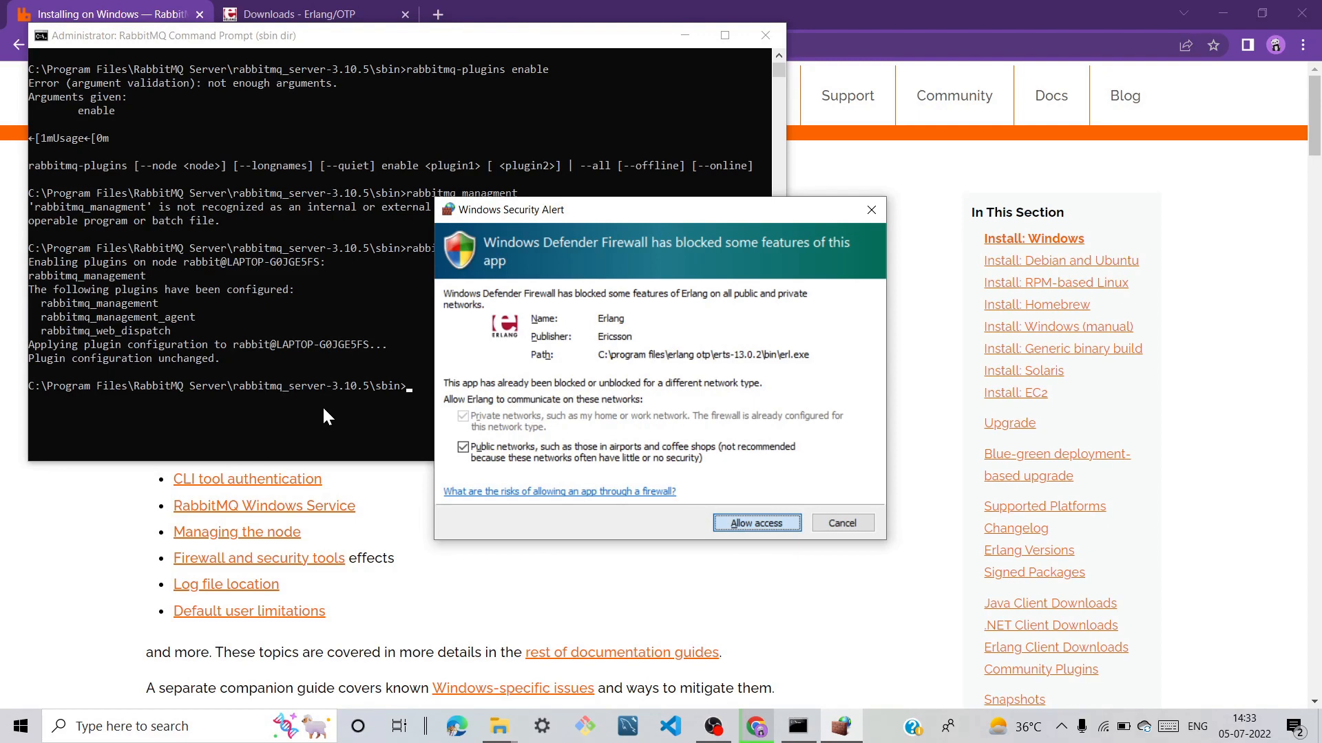
pyautogui.click(756, 522)
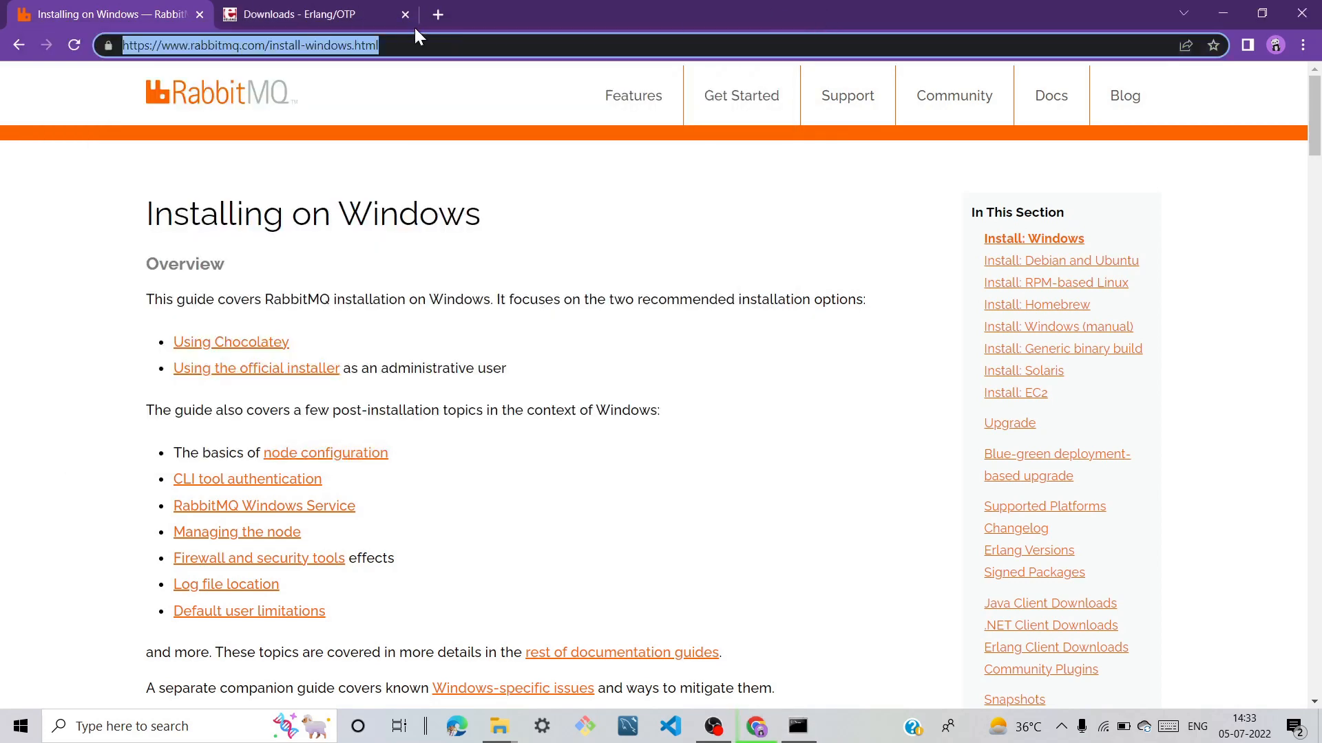
# - Enter localhost:15672 in a new Chrome tab's address bar
pyautogui.write('local')
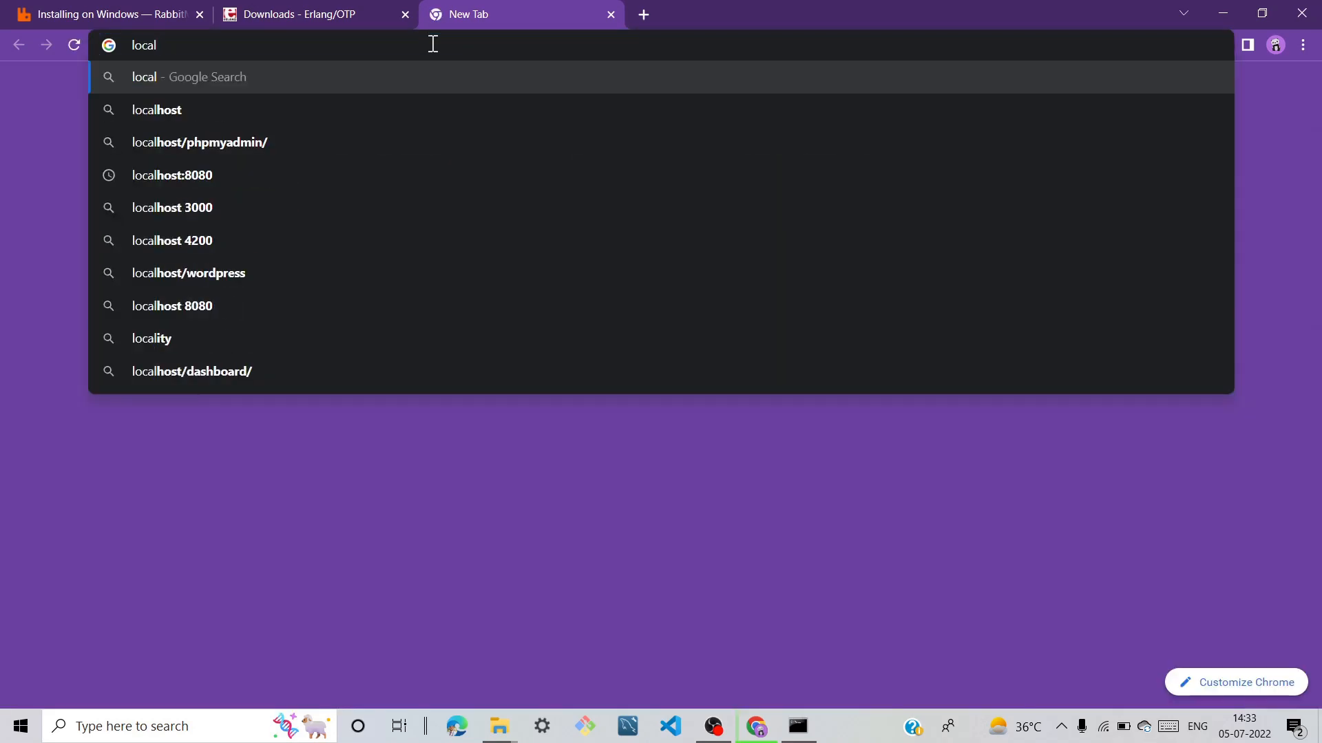
pyautogui.write('host')
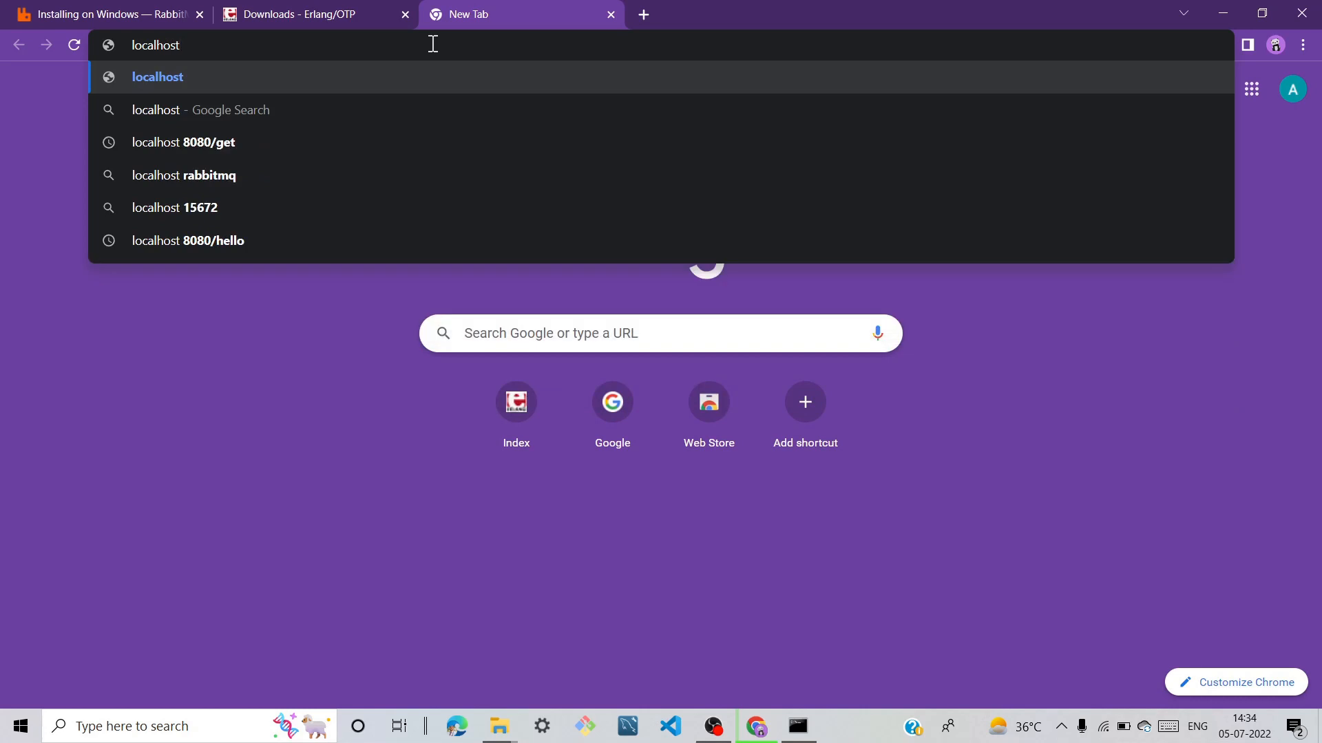
pyautogui.write(':15672')
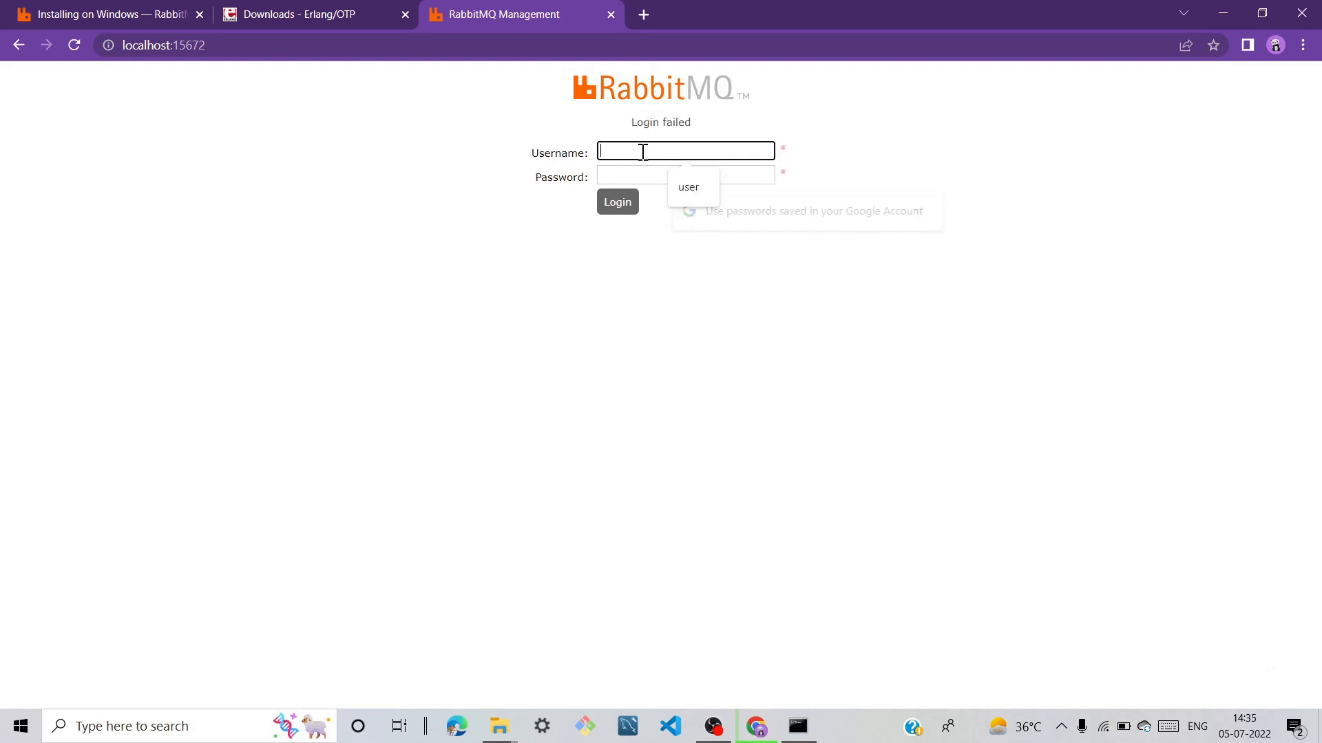
# - Submit guest as both username and password on the Management login page
pyautogui.write('guest')
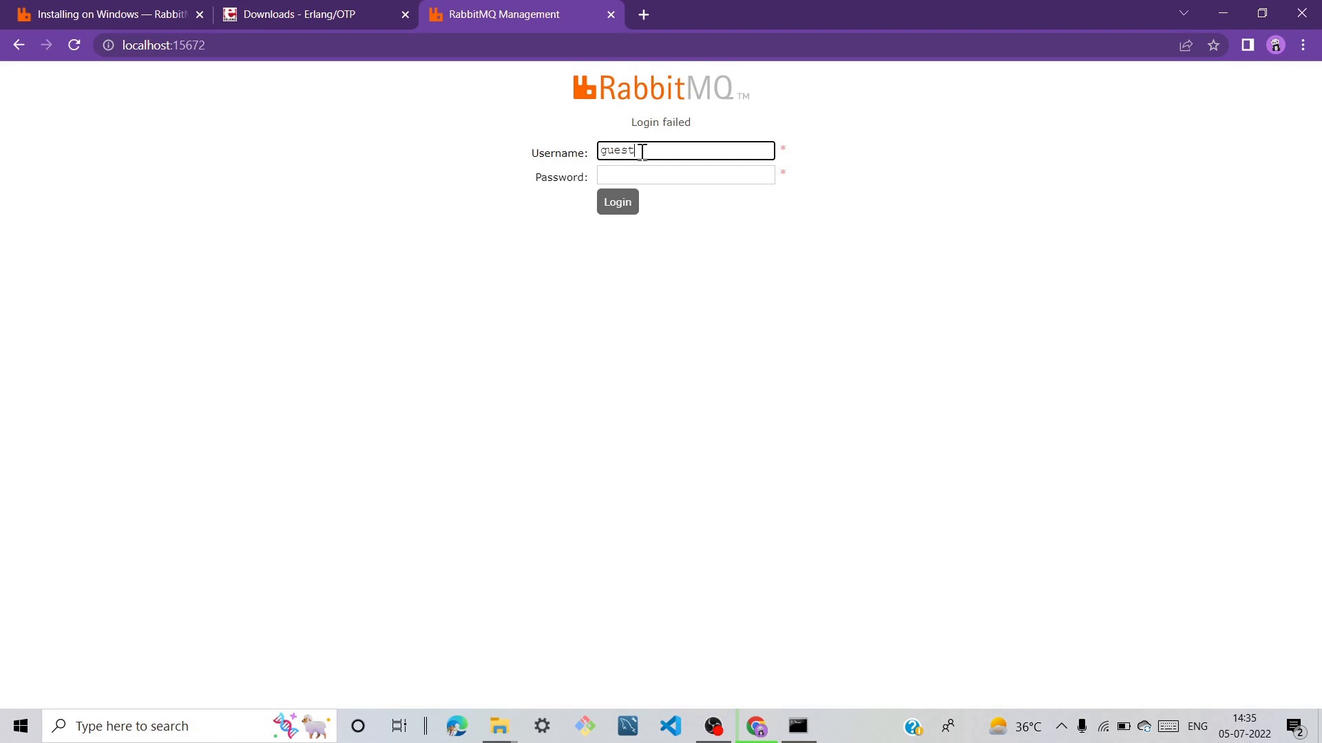
pyautogui.click(684, 176)
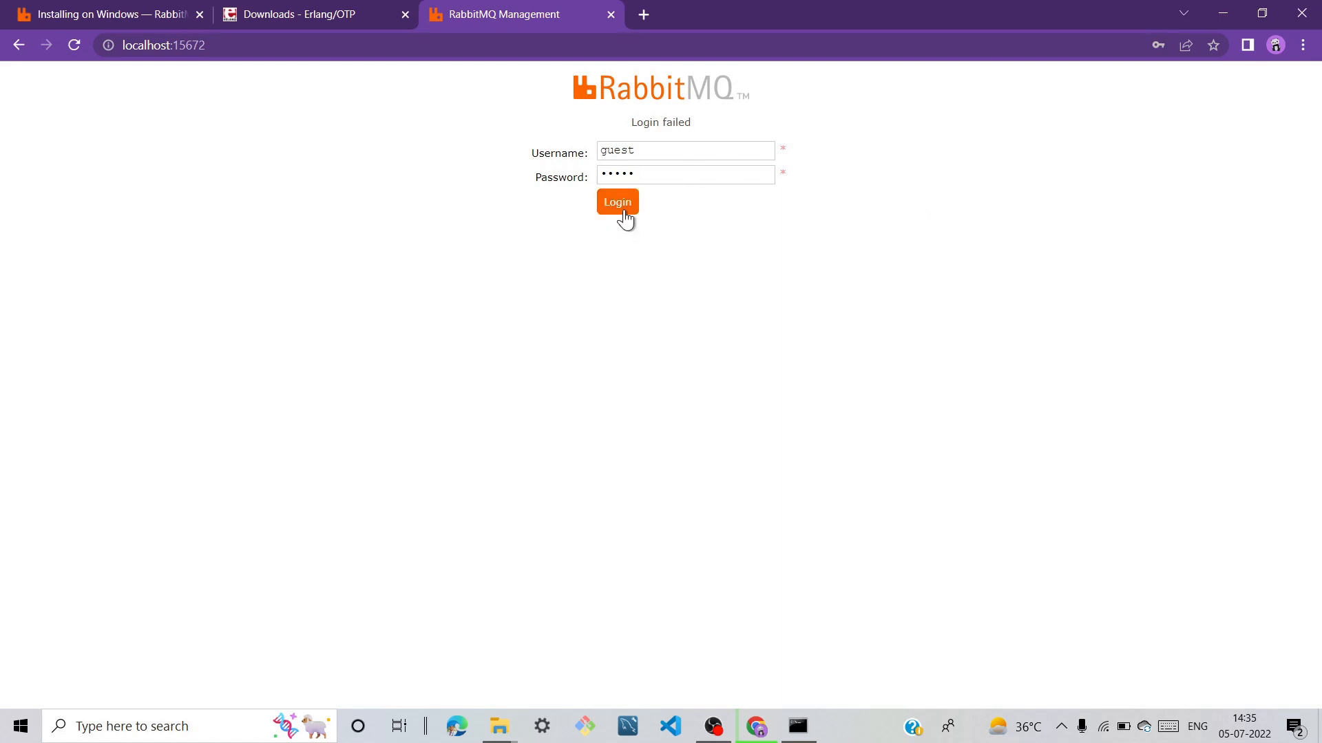
pyautogui.click(616, 201)
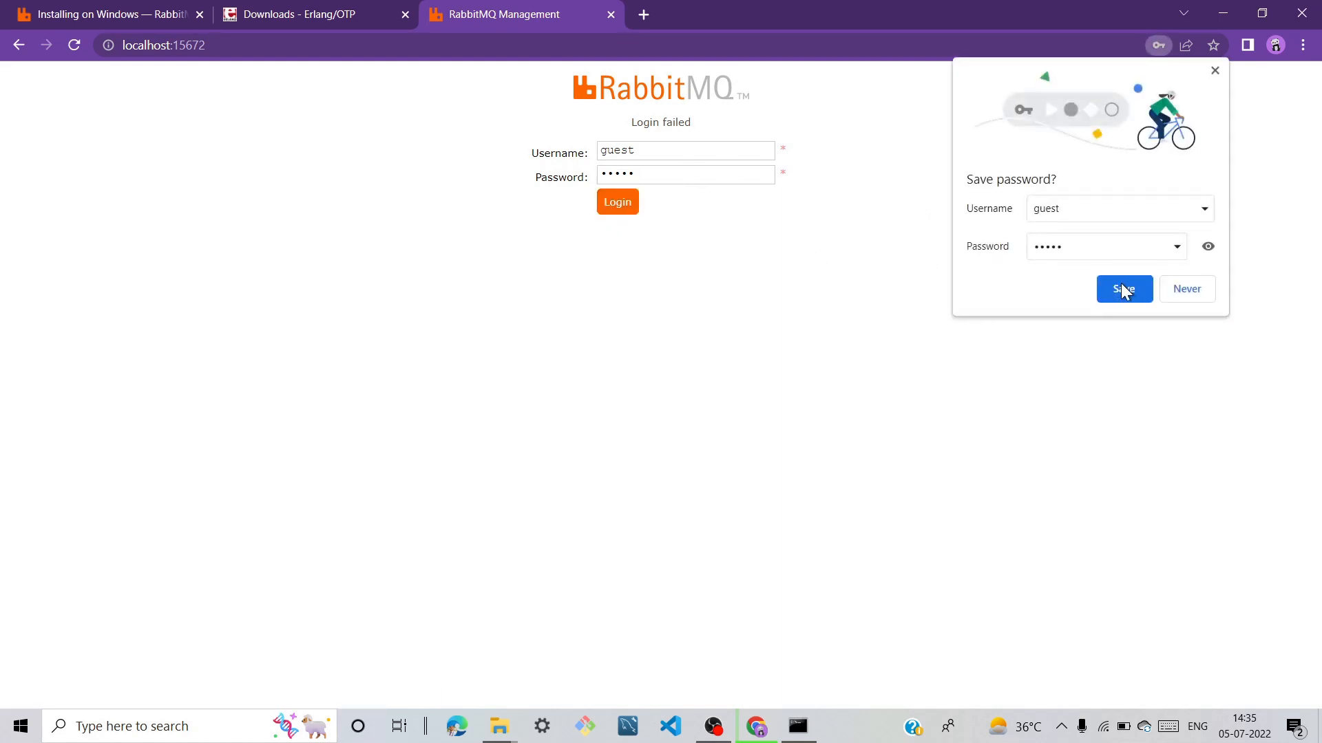
pyautogui.moveTo(970, 315)
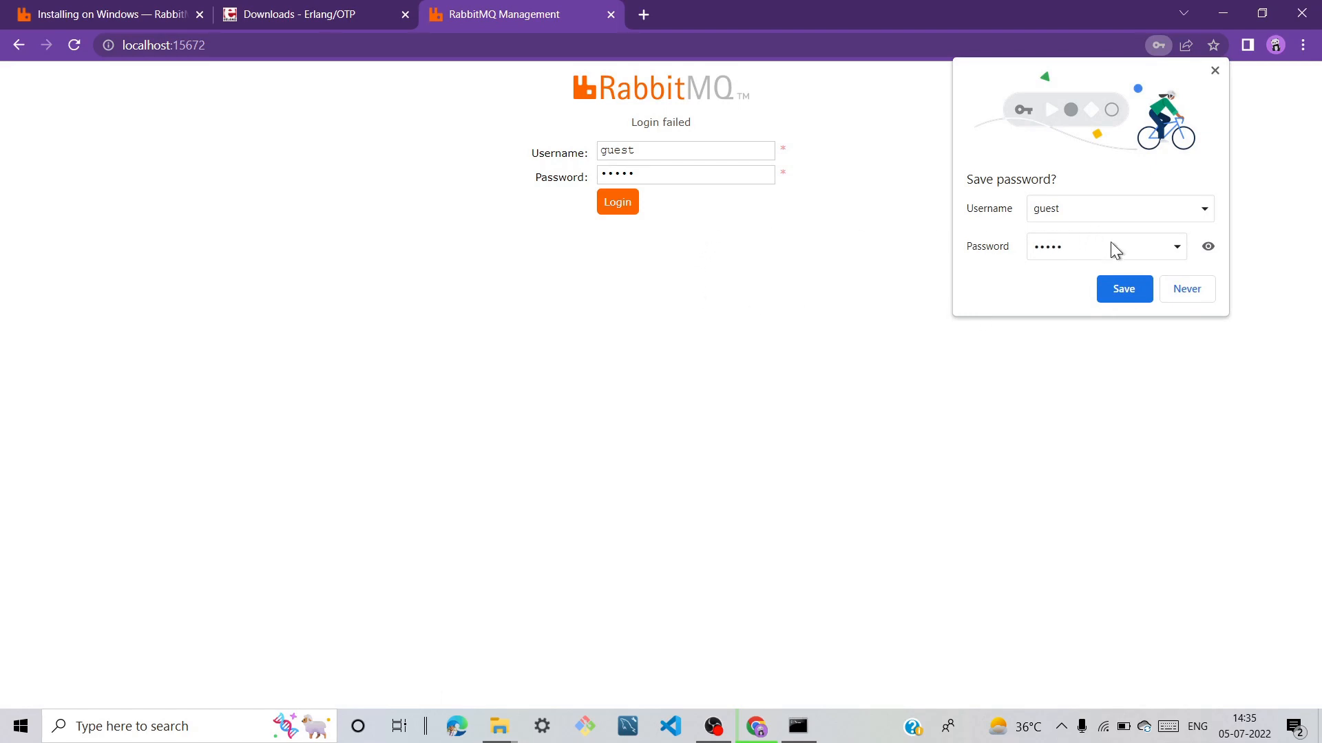
pyautogui.moveTo(988, 323)
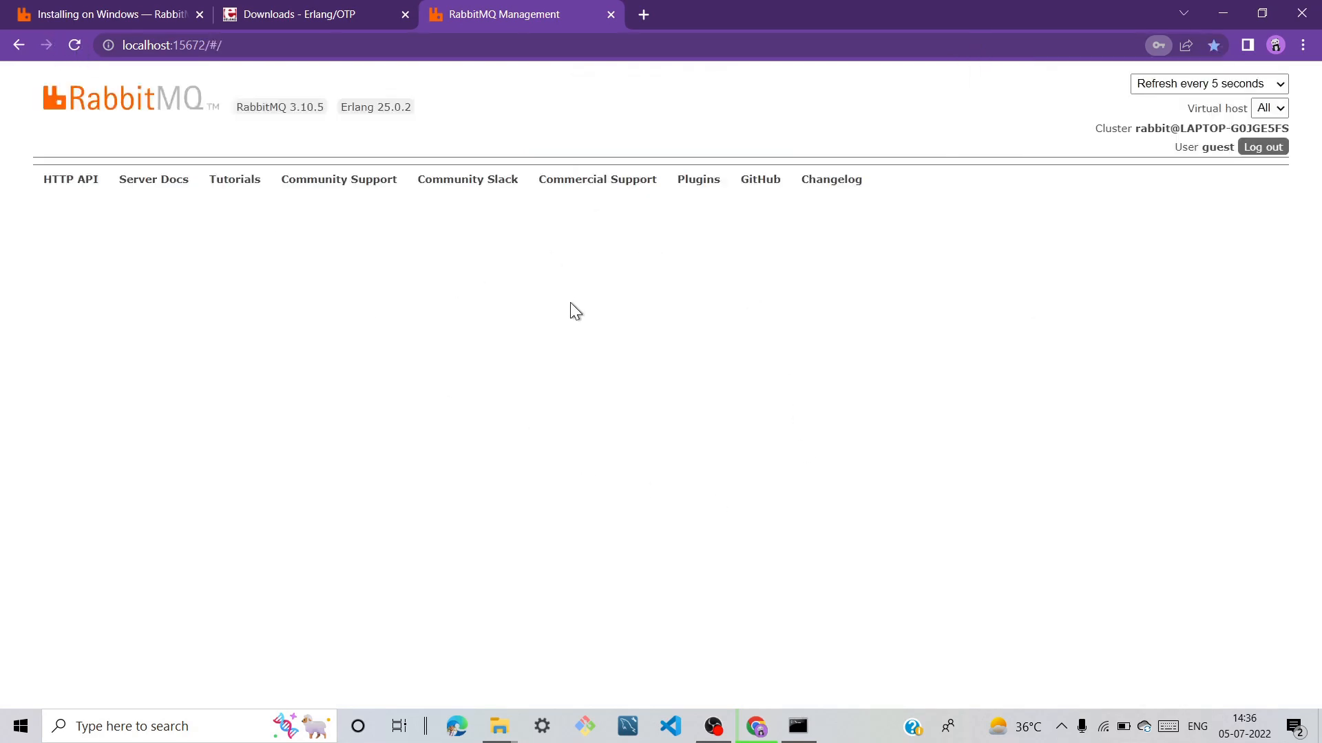
# - Switch between Queues and Overview, ending on the four-queue list with Pizza and jt_queue
pyautogui.click(436, 146)
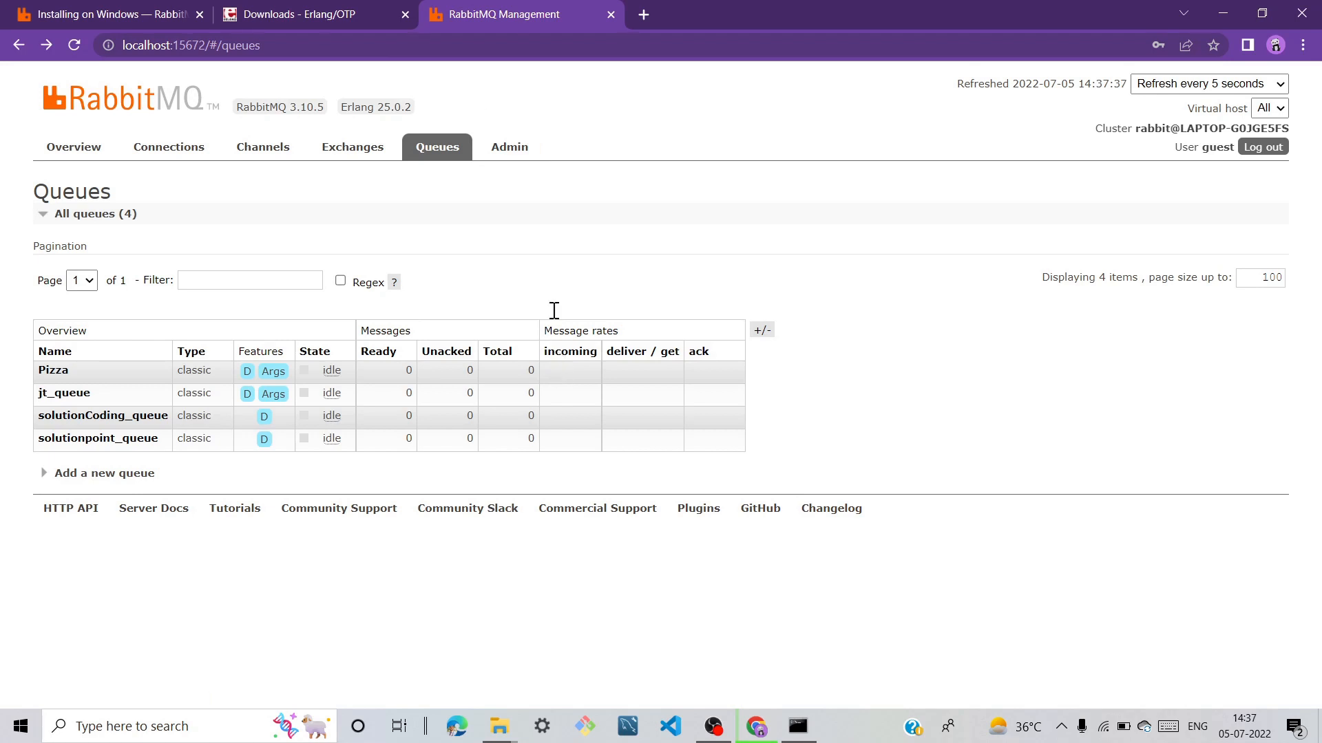
pyautogui.click(72, 147)
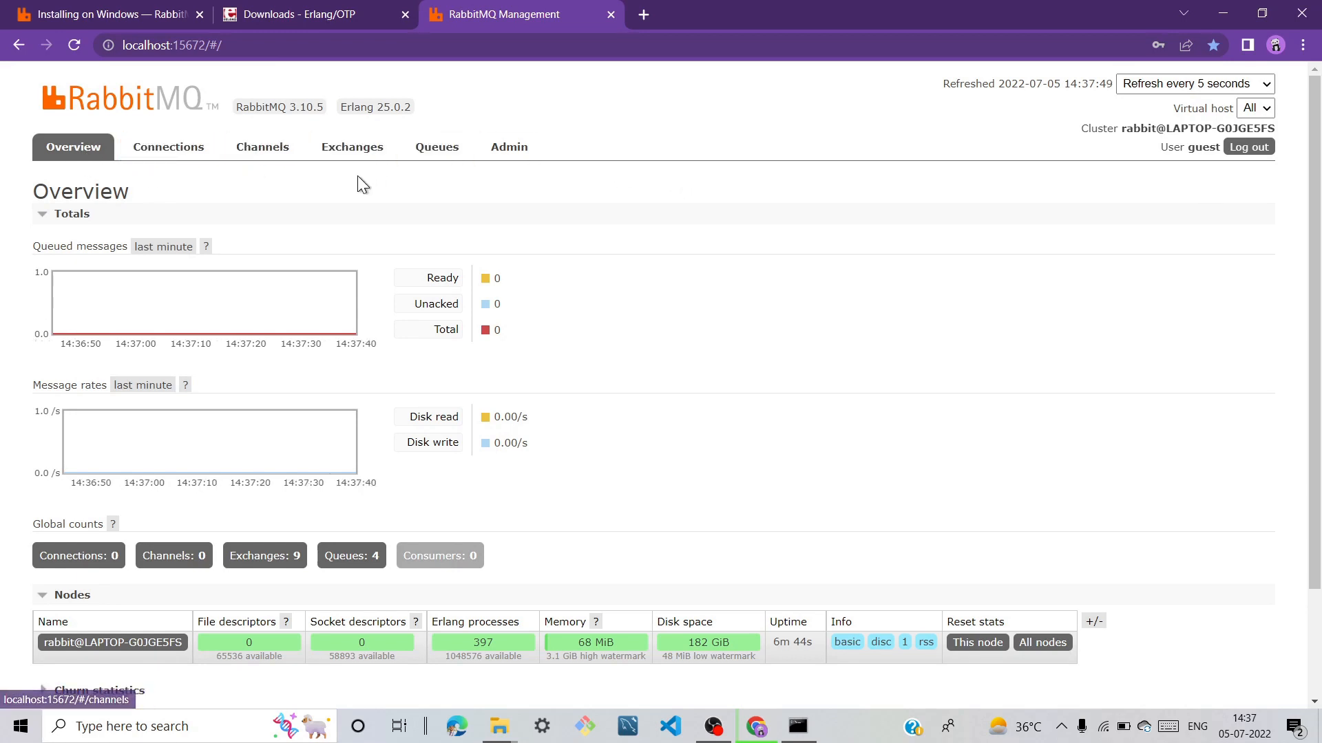
pyautogui.click(437, 146)
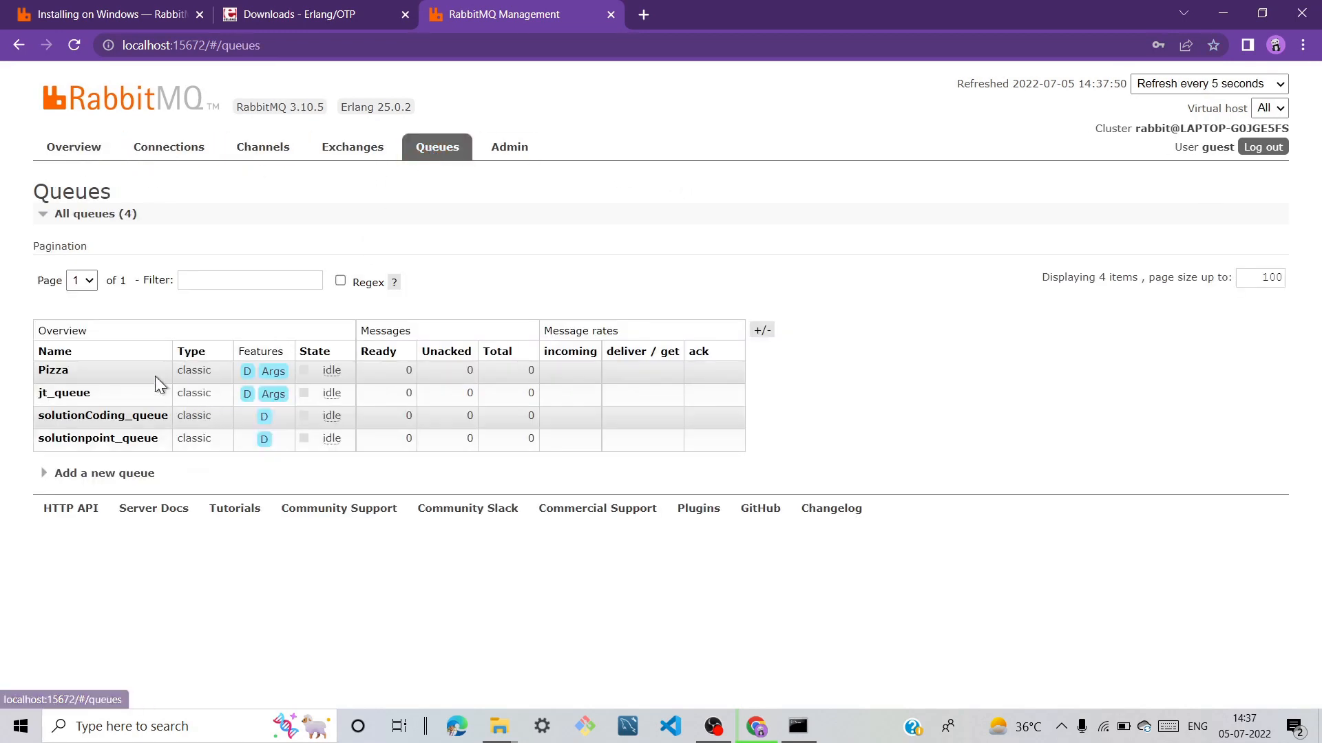
pyautogui.moveTo(139, 426)
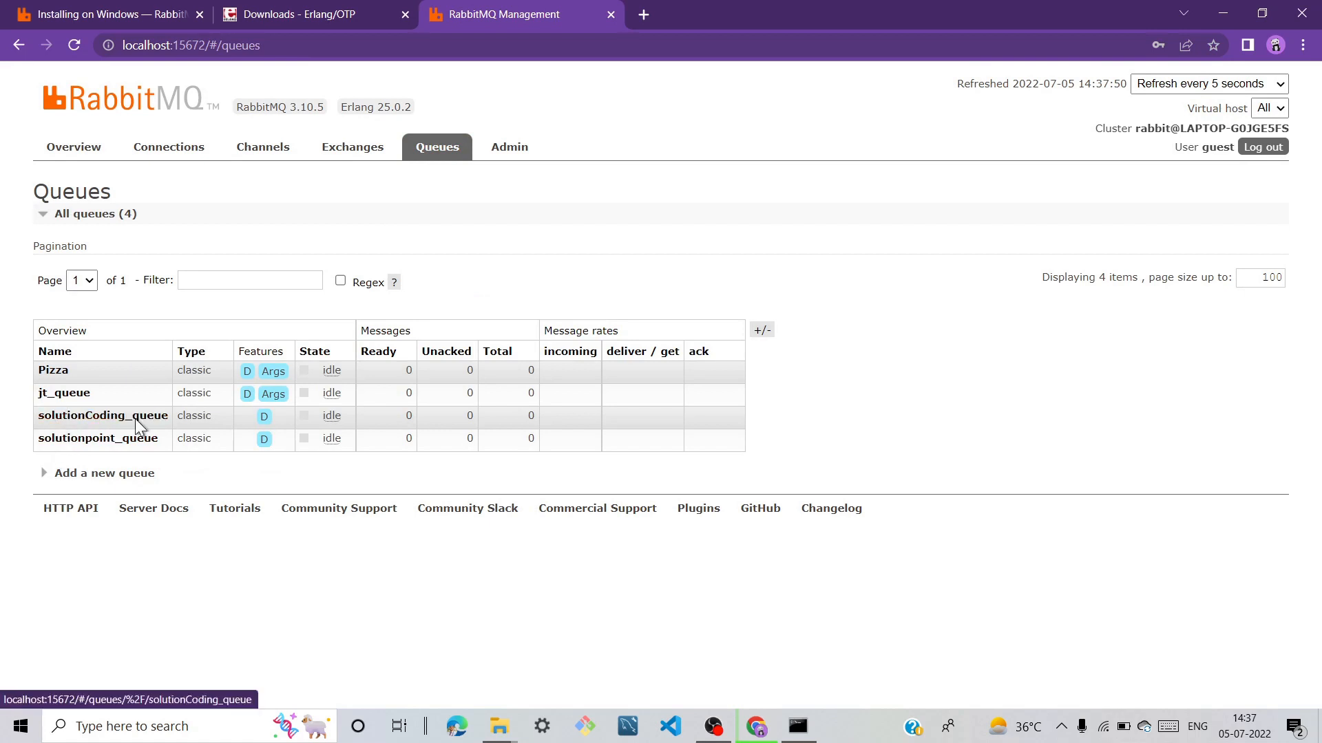
pyautogui.moveTo(98, 439)
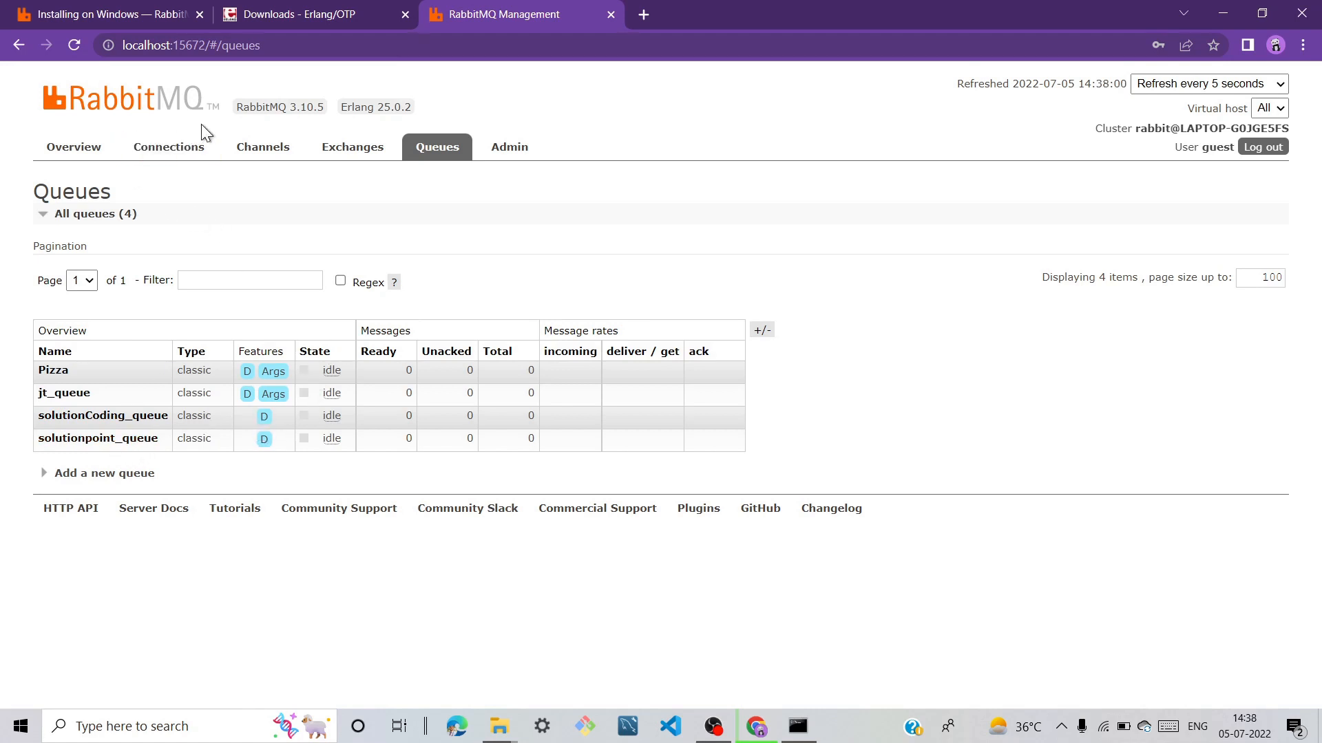
pyautogui.moveTo(649, 141)
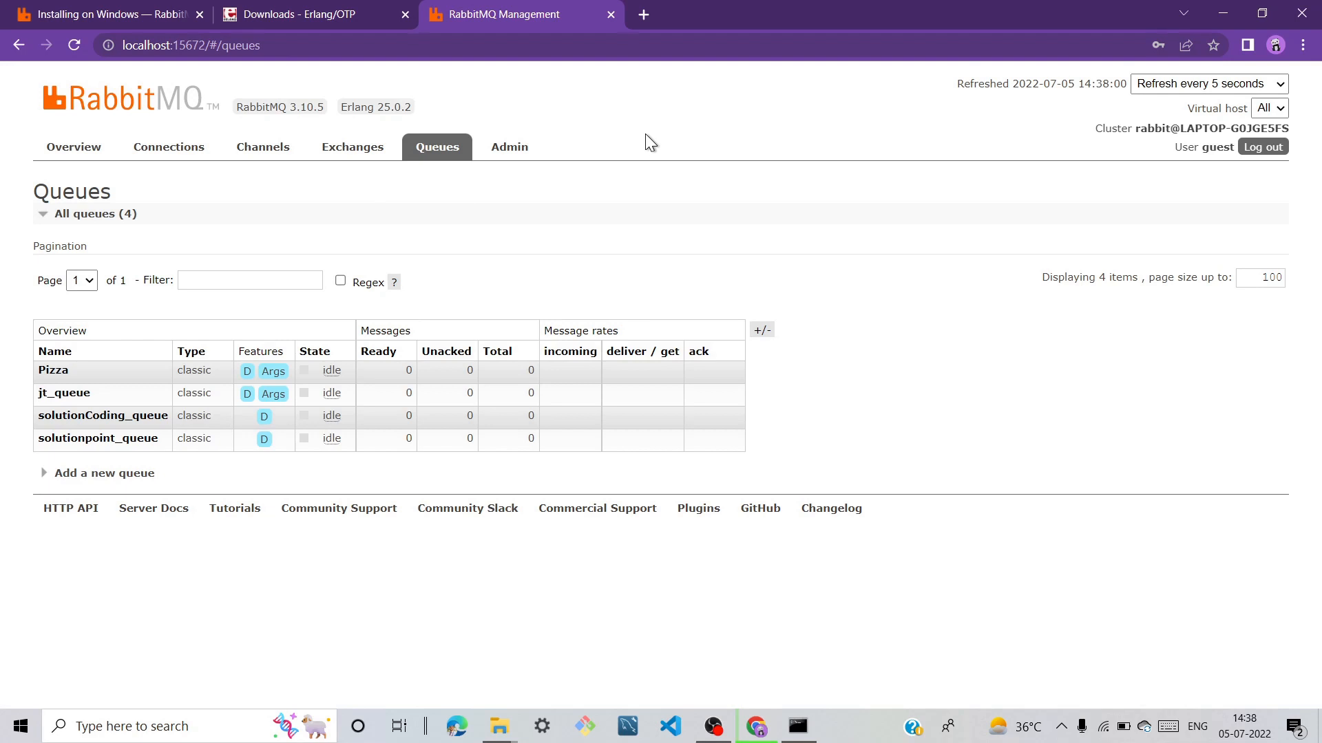